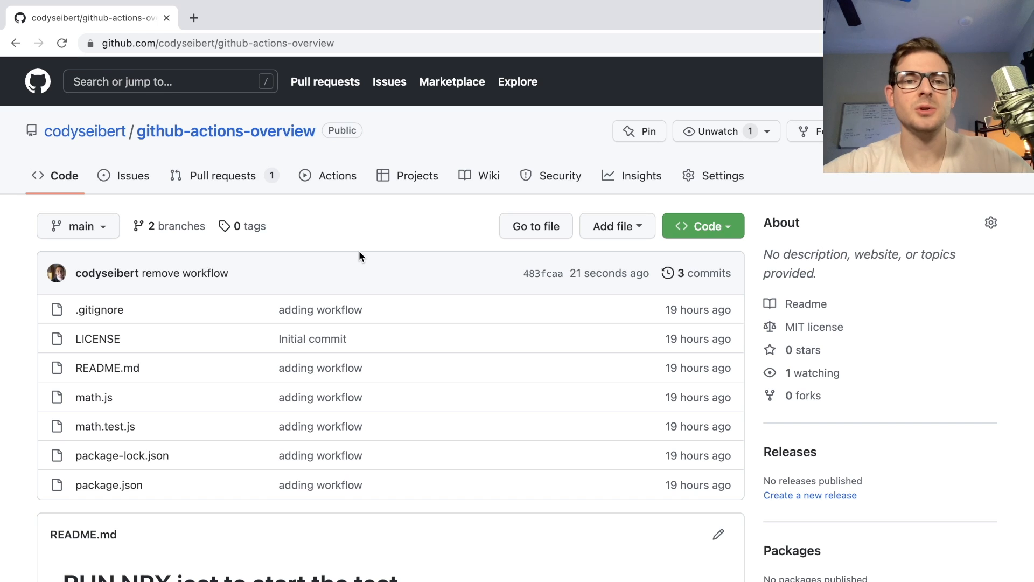
Step: View the repository's Actions workflow runs and dismiss the feedback survey prompt
scroll(down, 3)
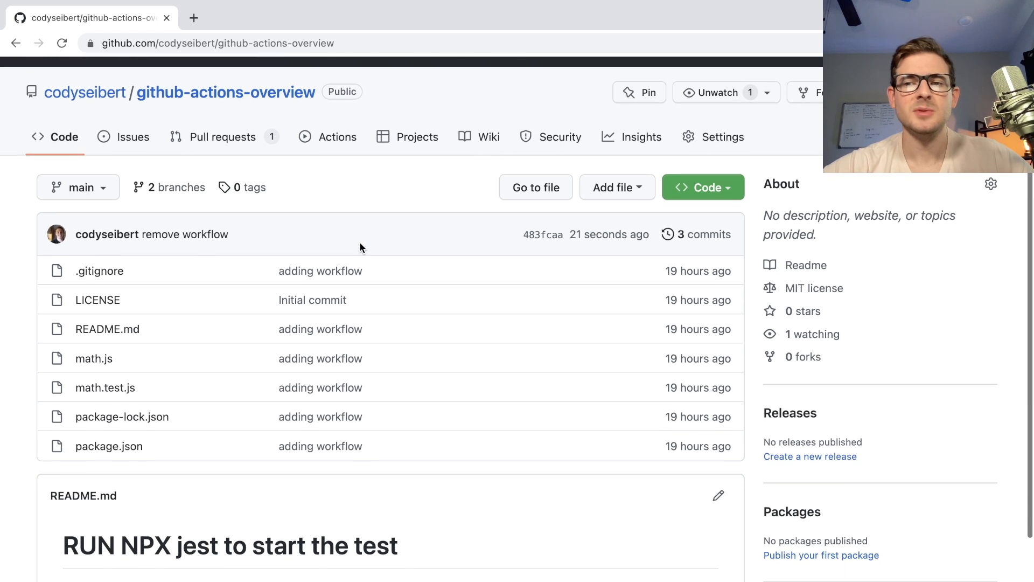
scroll(down, 3)
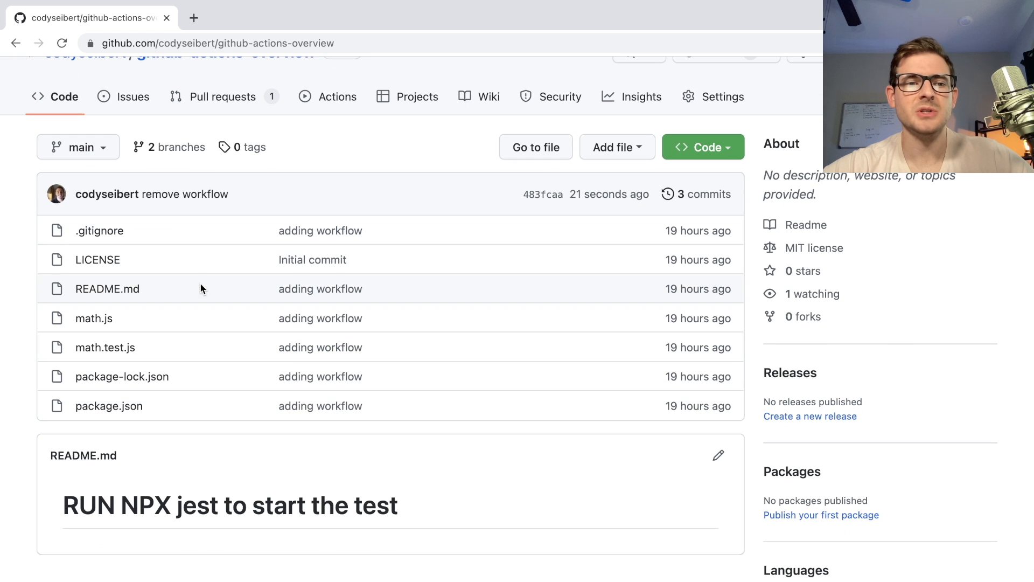
mouse_move(93, 318)
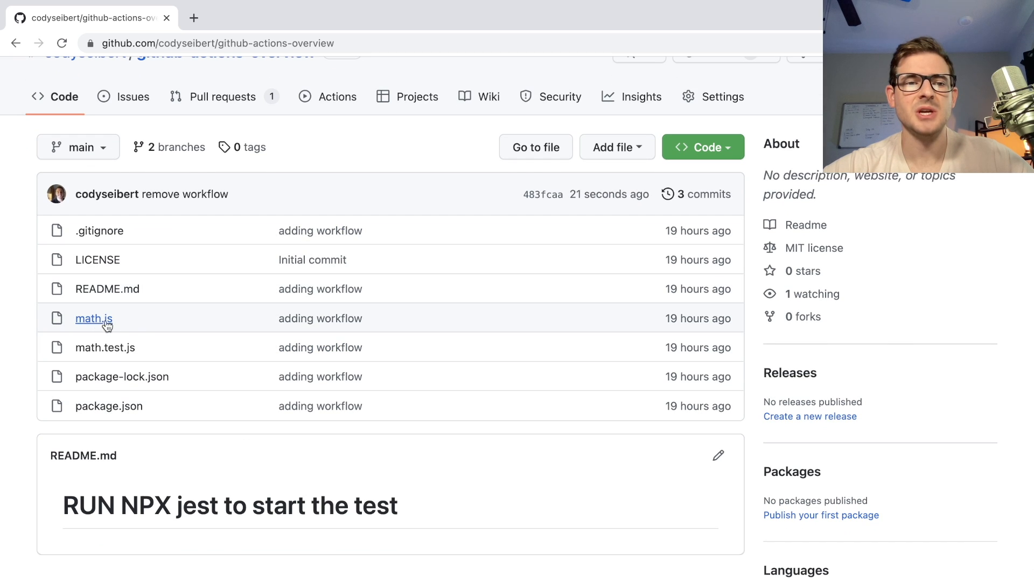
mouse_move(213, 387)
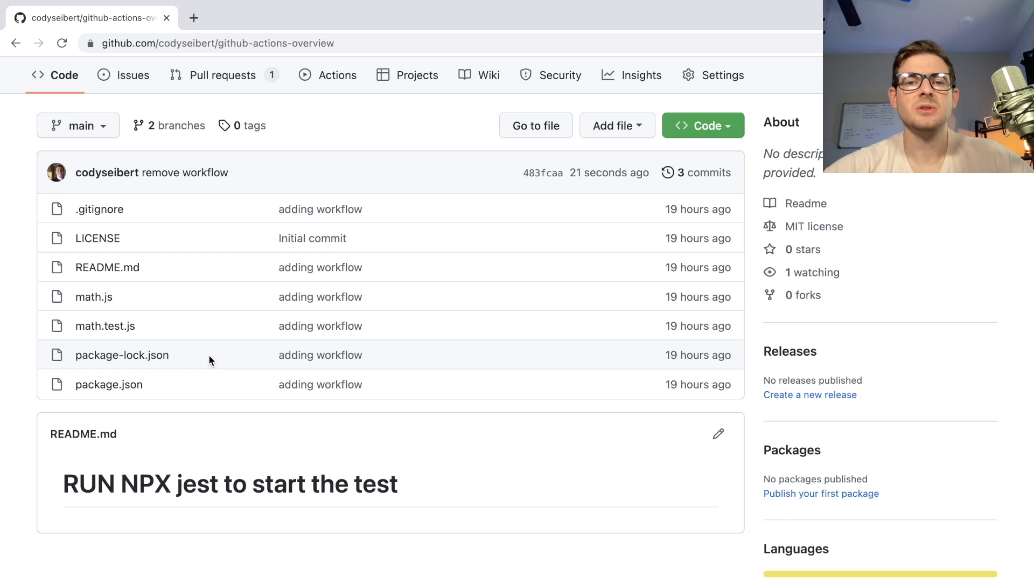
scroll(down, 3)
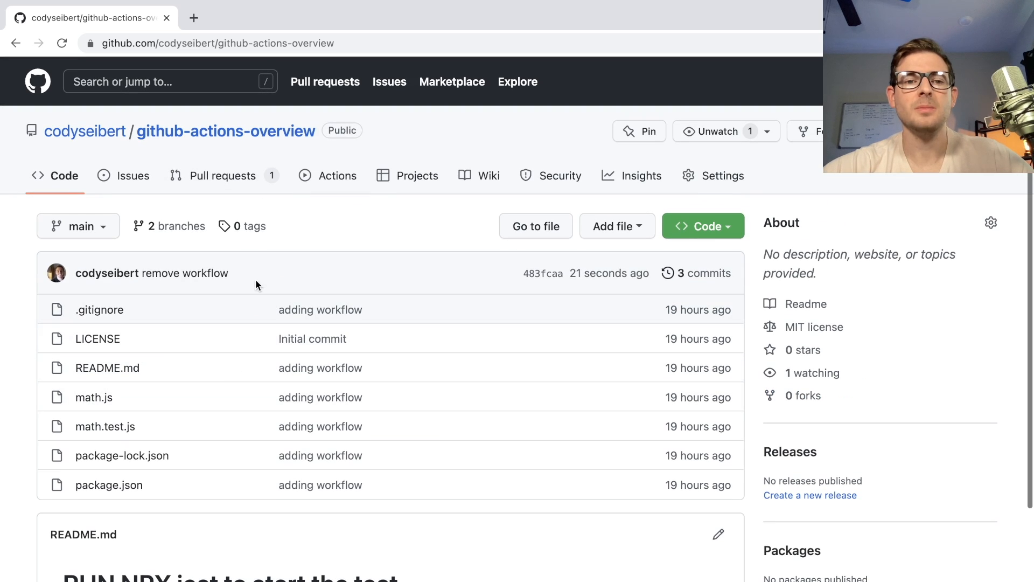
mouse_move(263, 404)
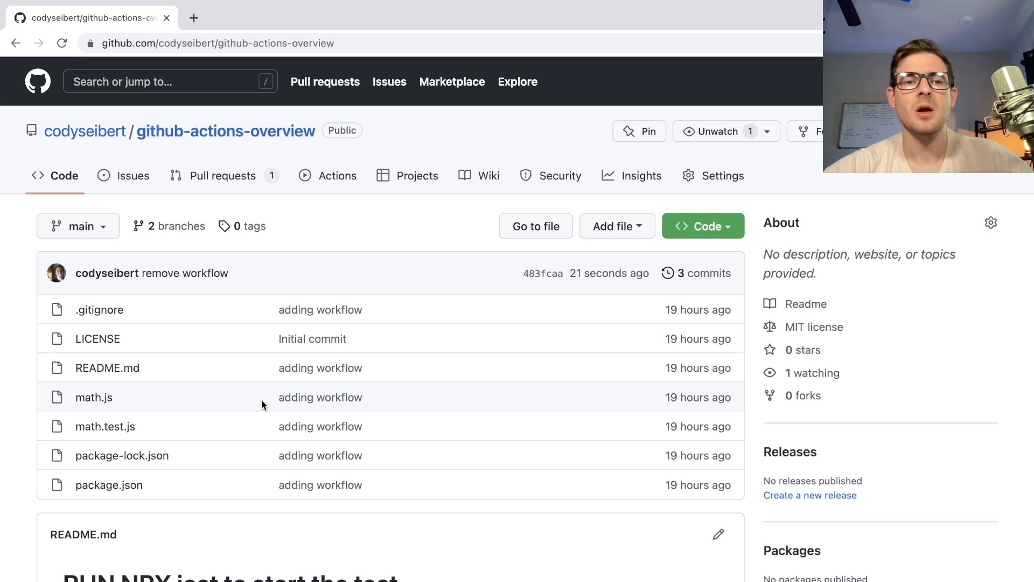
mouse_move(337, 176)
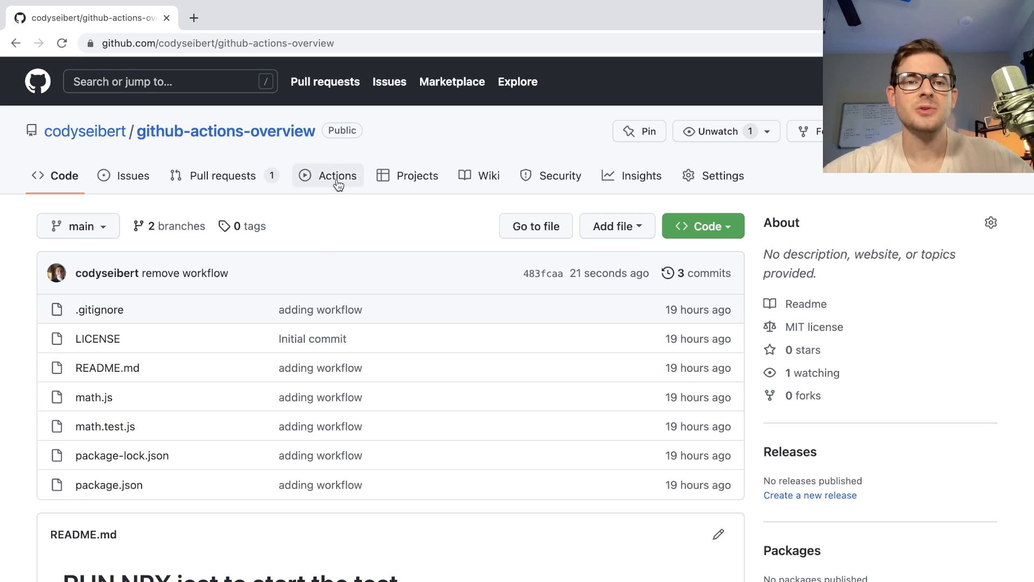
click(337, 175)
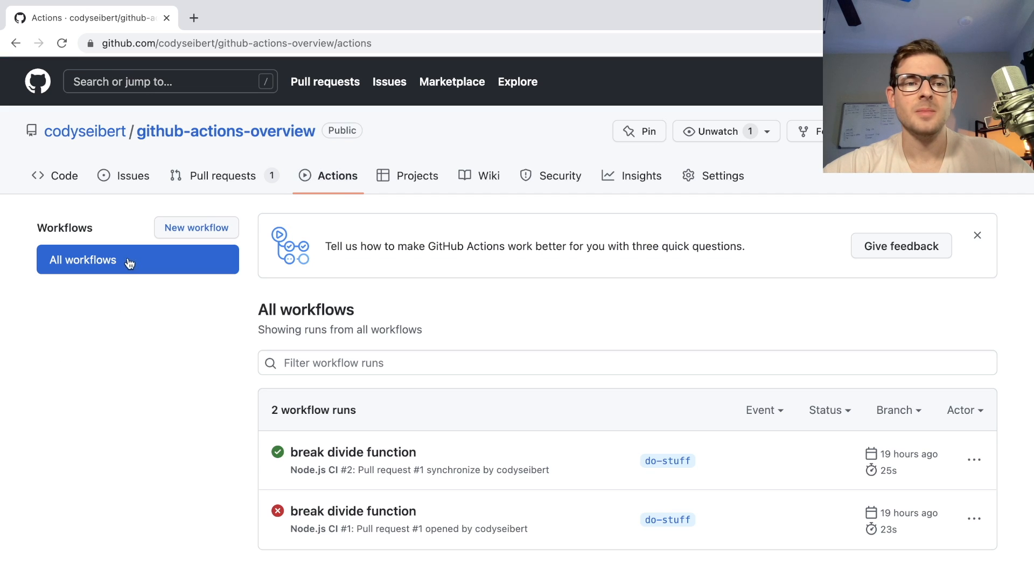
mouse_move(126, 297)
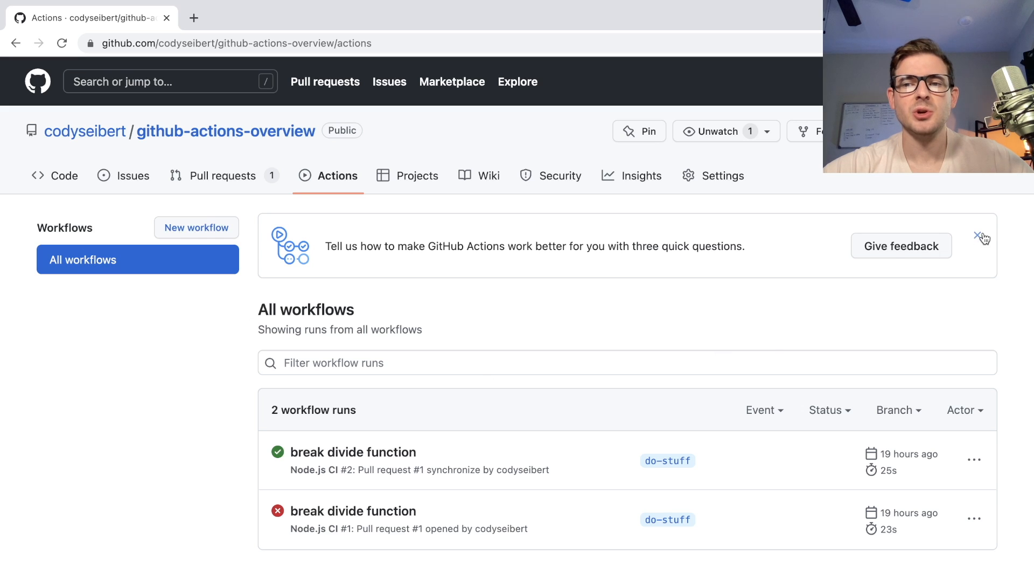
click(983, 237)
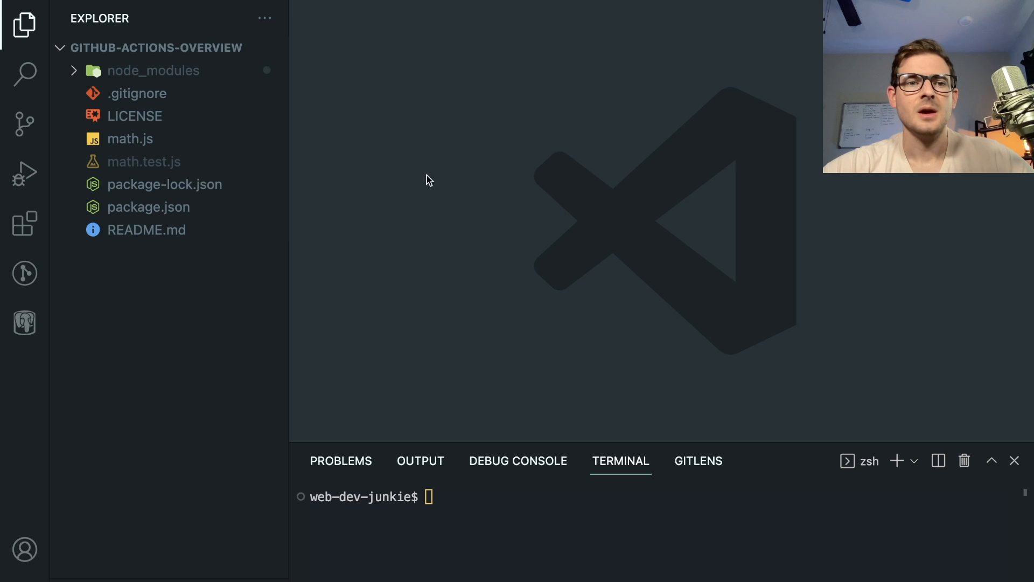
Step: Review math.js and math.test.js, run npx jest in the terminal and echo the exit status 0
click(130, 139)
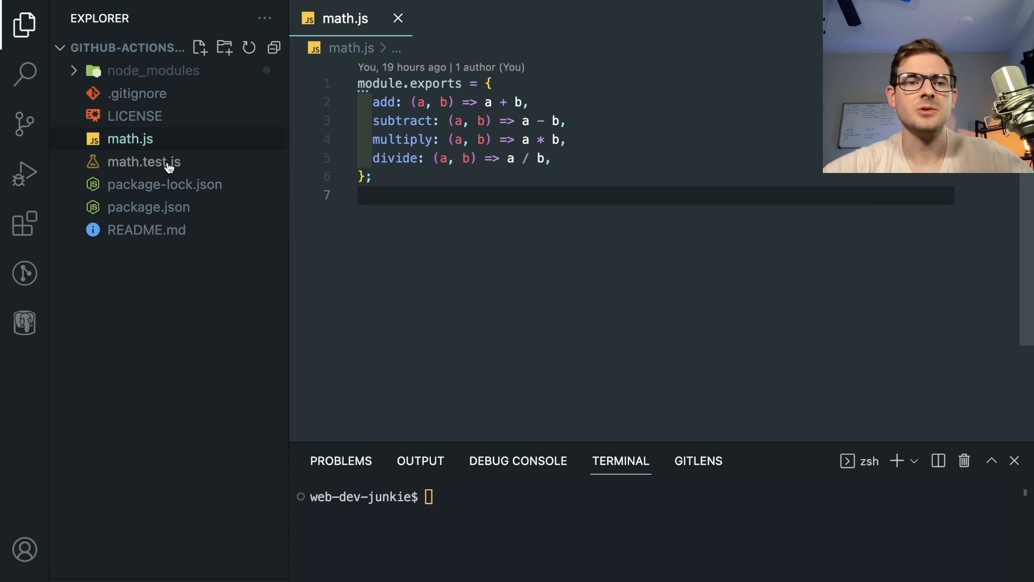
click(144, 162)
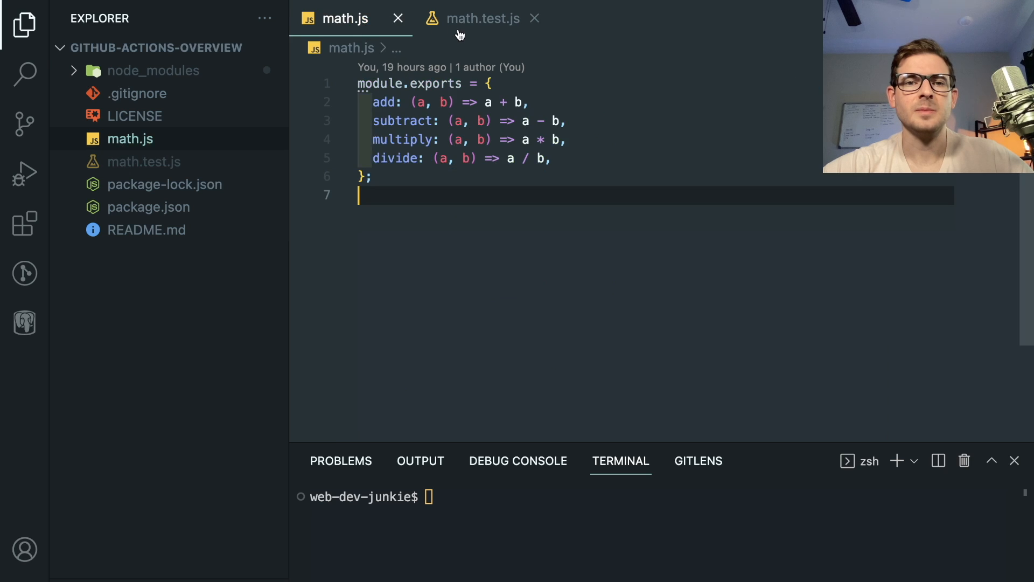
click(482, 19)
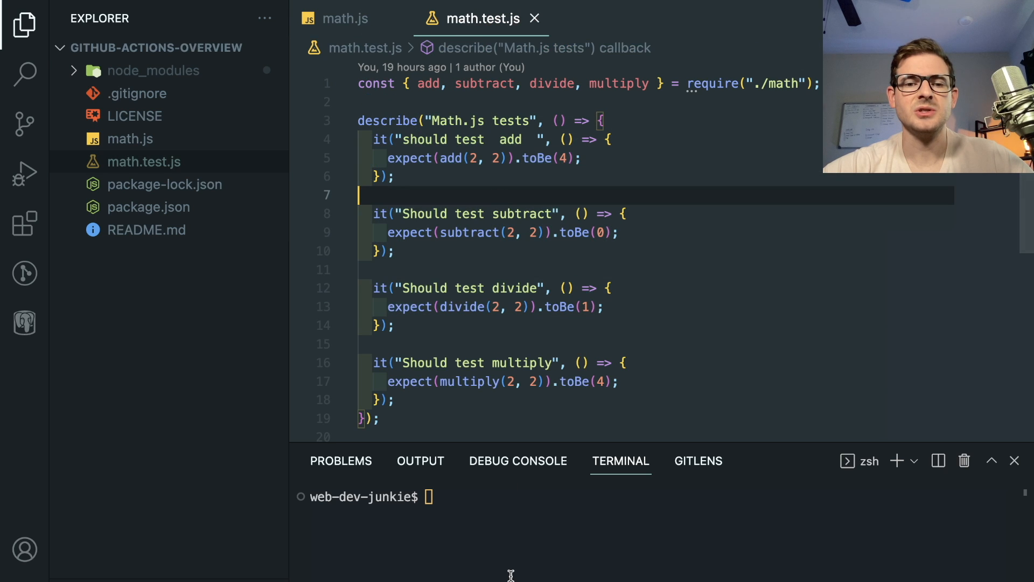
text(npx je)
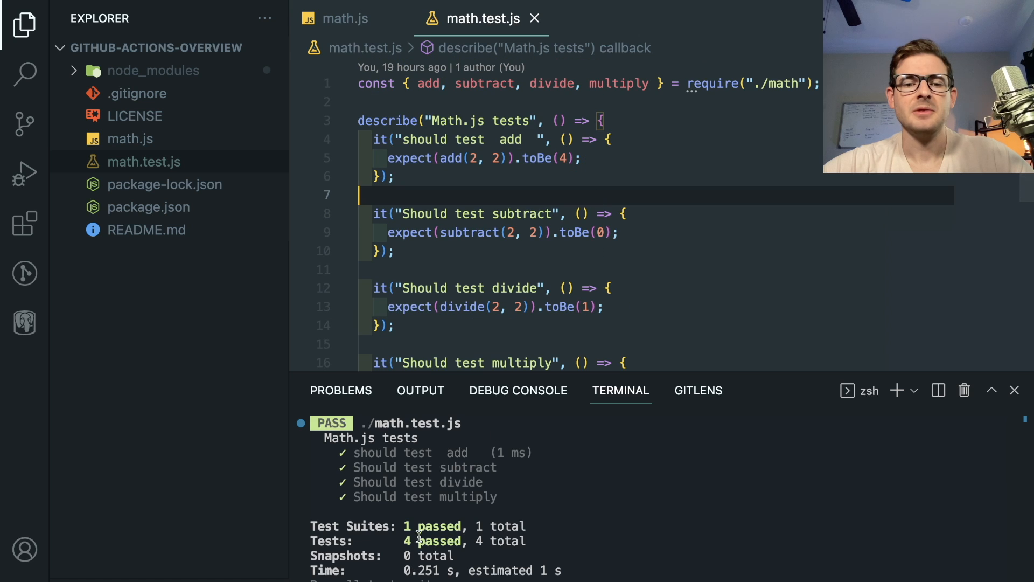
text(echo $%)
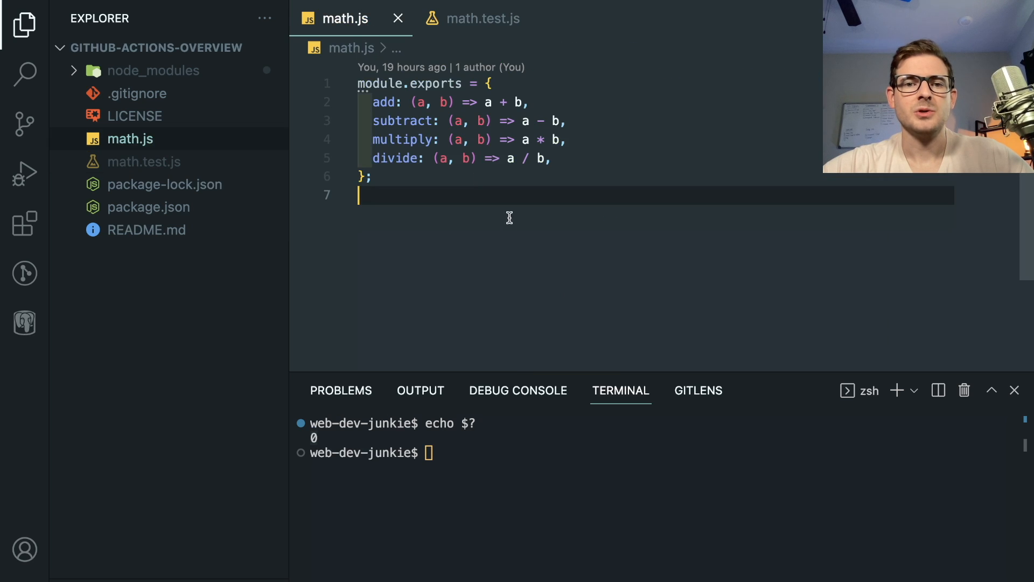
Step: Change divide's '/' to '*', rerun npx jest to get exit status 1, and enlarge the terminal
text(*)
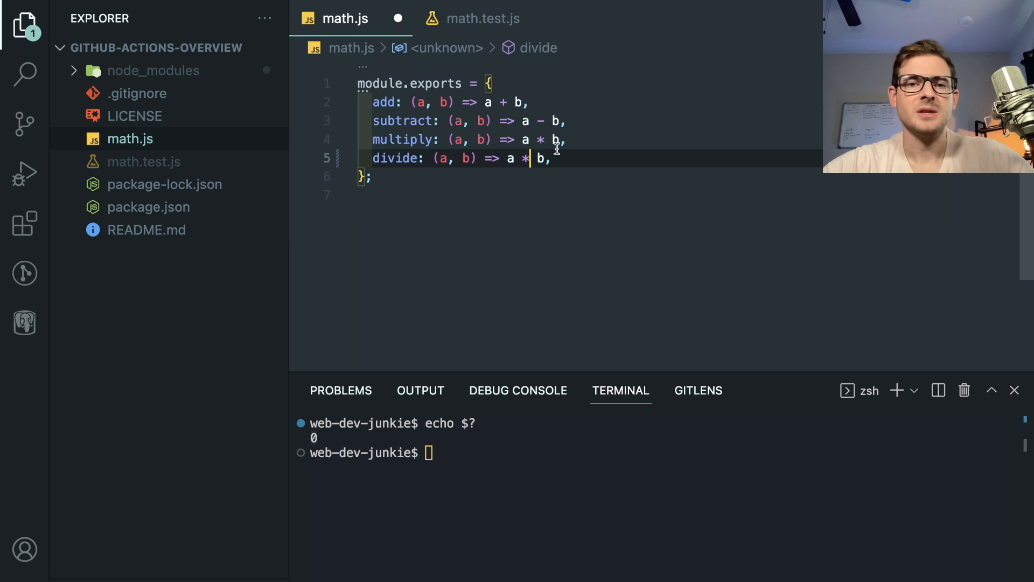
text(npx jest)
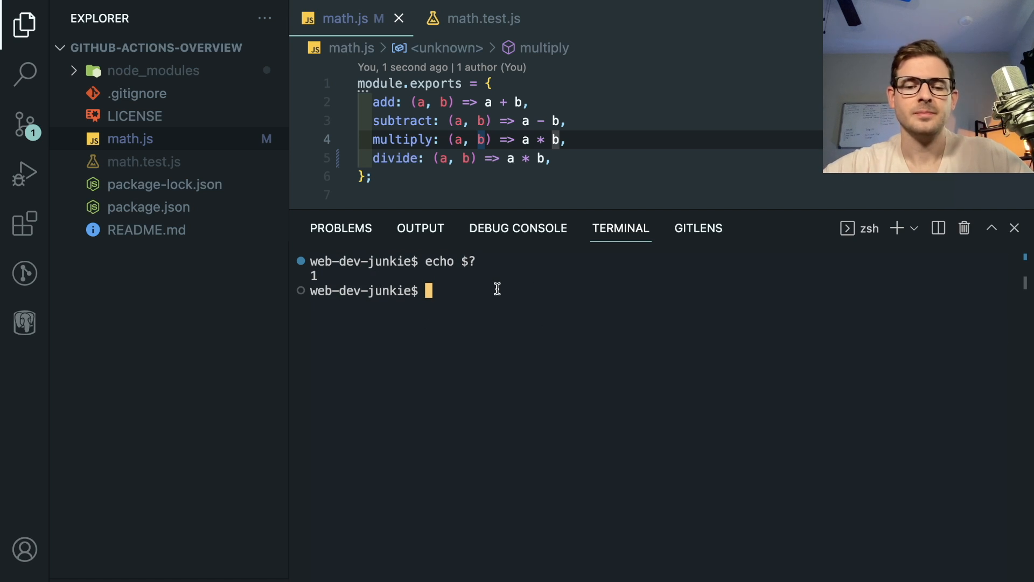
text(echo $?)
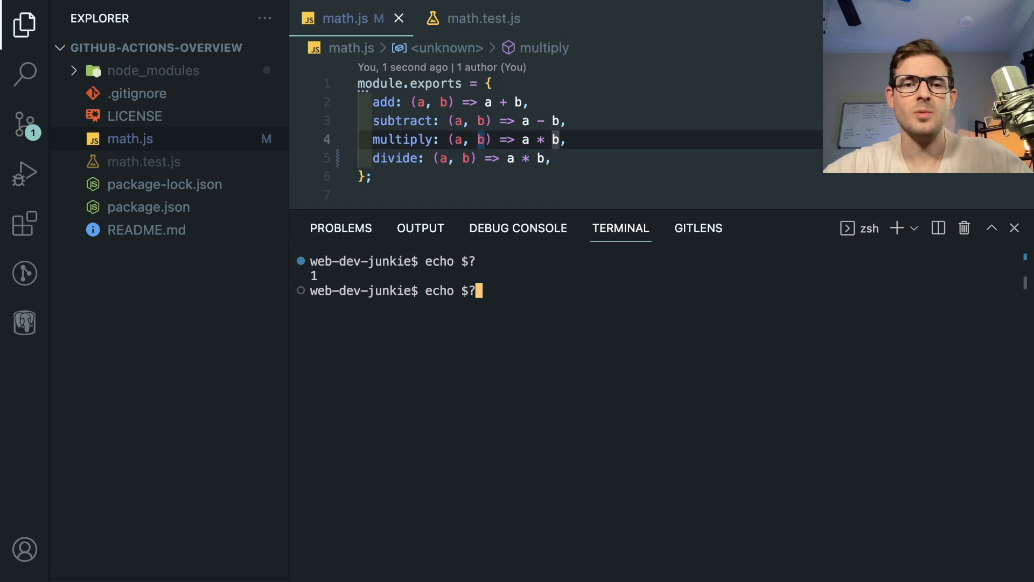
text(npx jest)
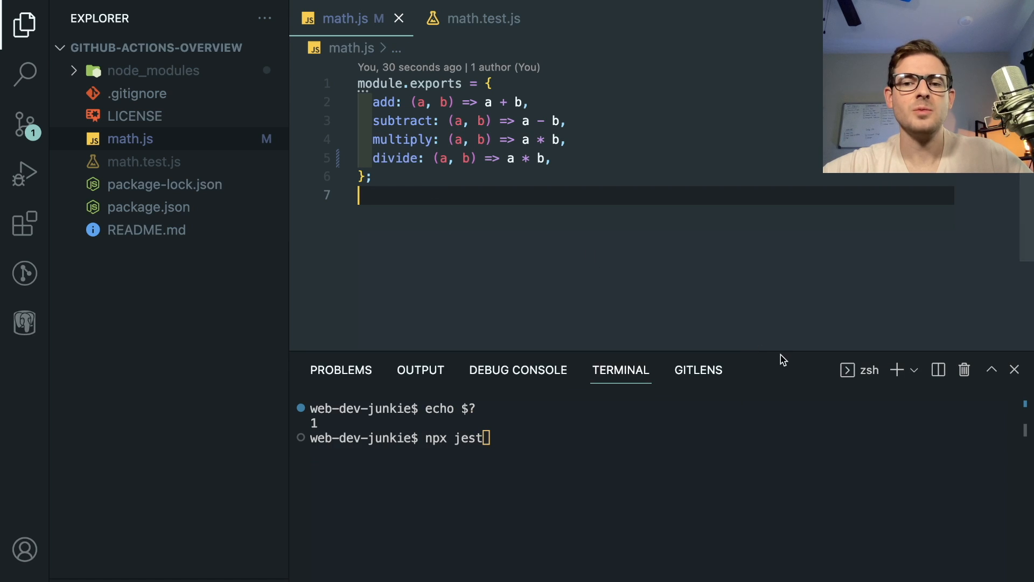
drag(771, 352, 770, 289)
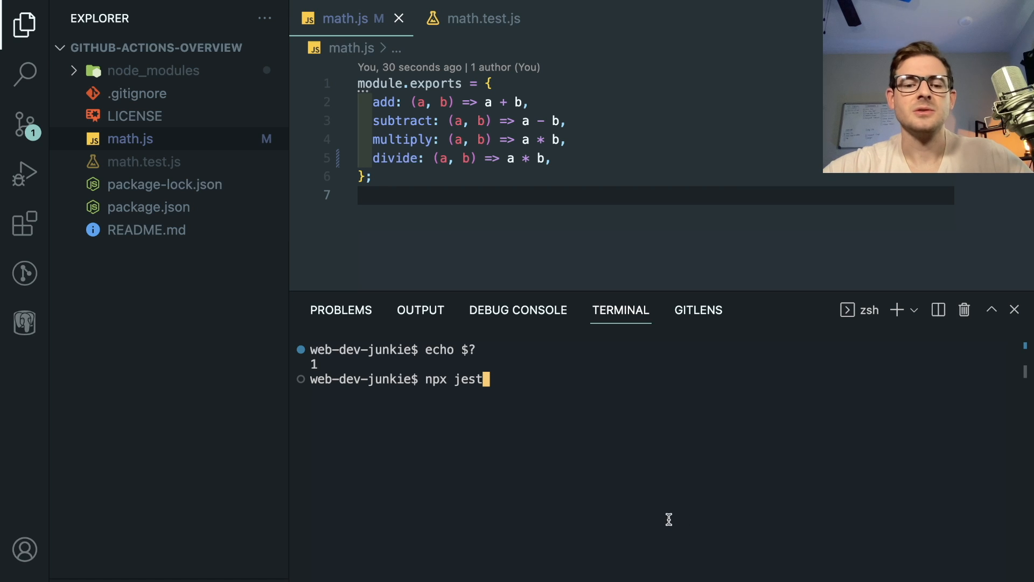
Step: Check out branch my-new-b and create a new file under .github/workflows
text(git checkout -b)
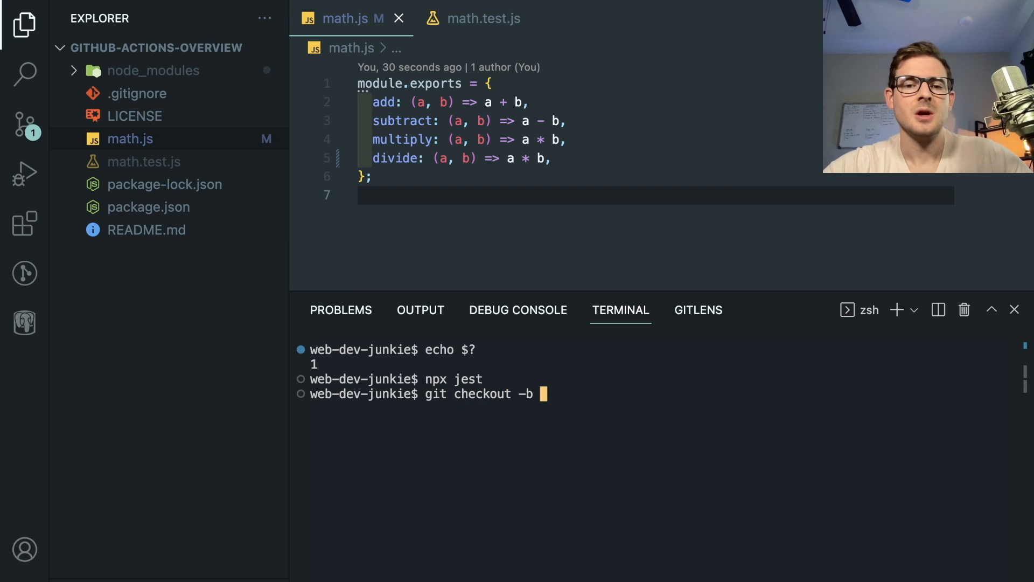
text(my-new-b)
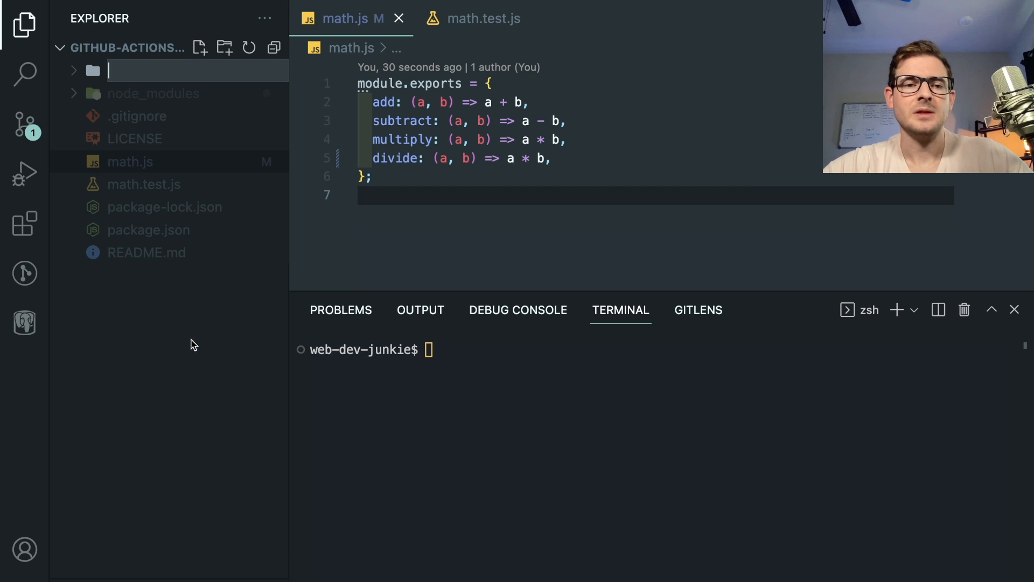
text(.github)
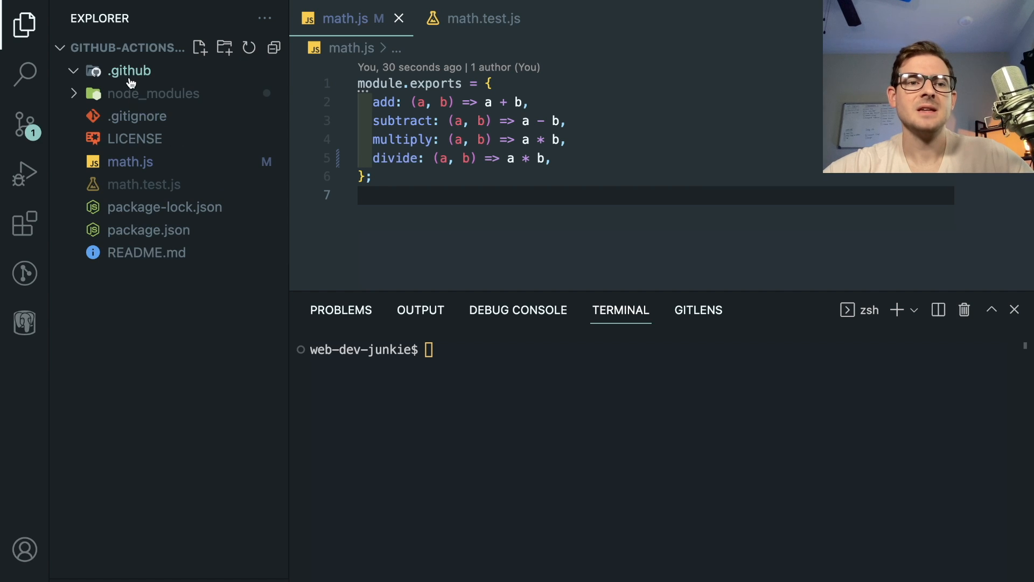
text(worl)
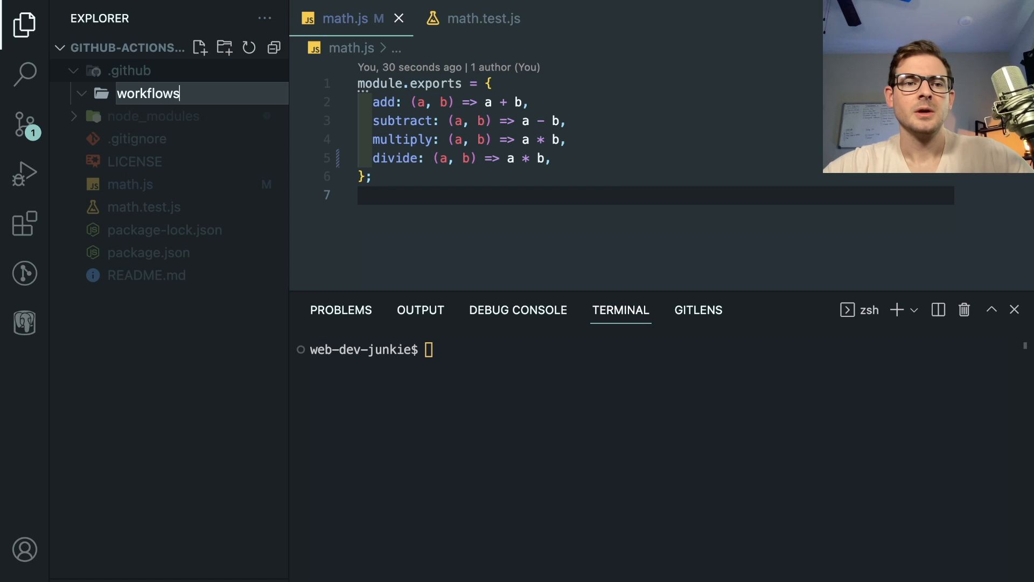
right_click(191, 71)
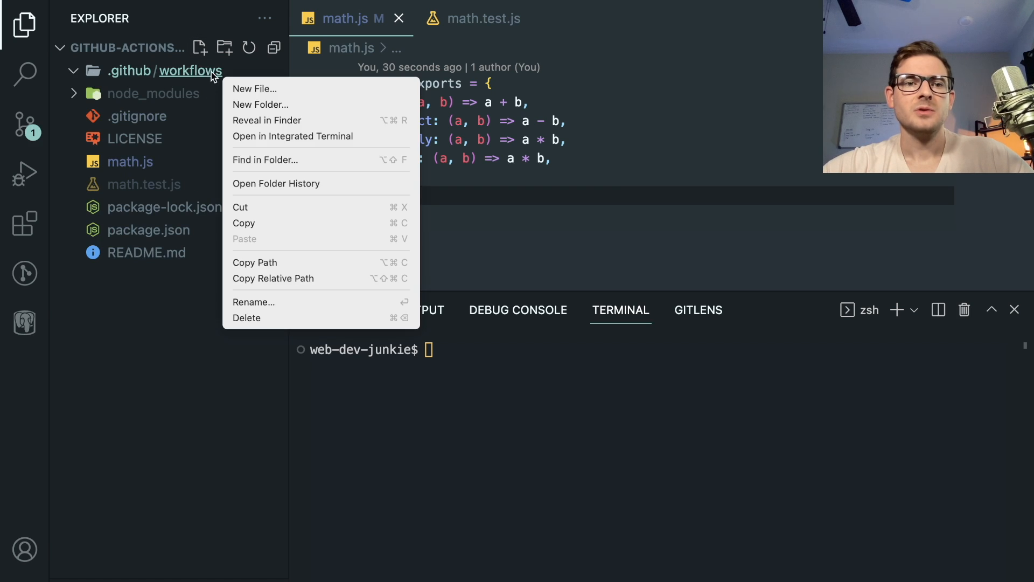
click(254, 88)
text(testing.yml)
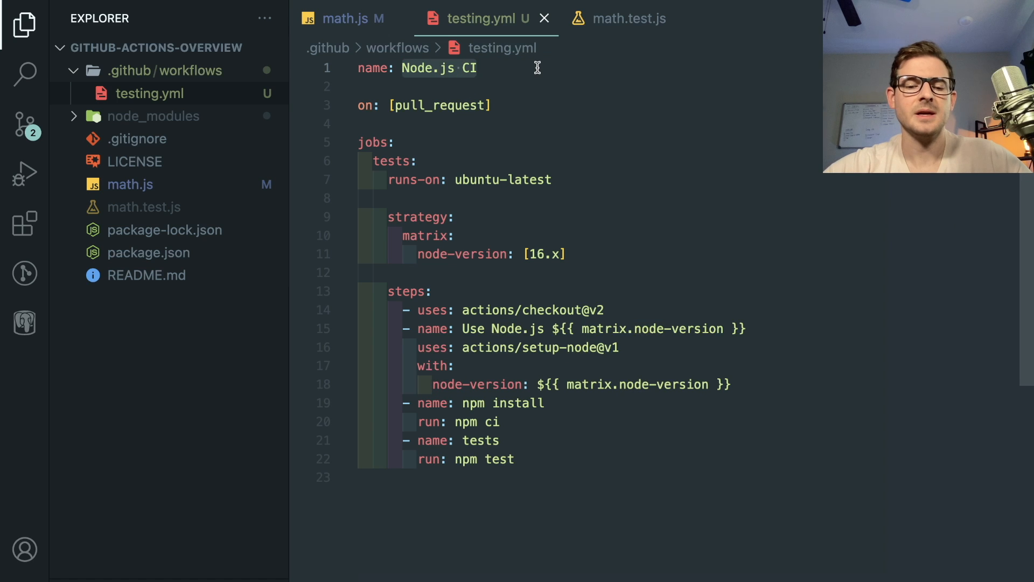
text(Unit Tests)
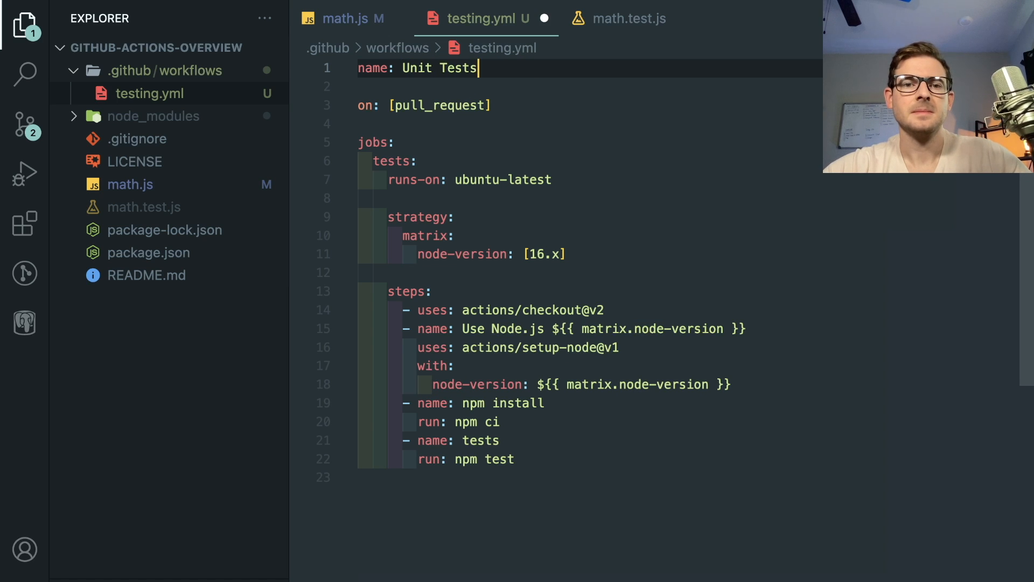
click(362, 105)
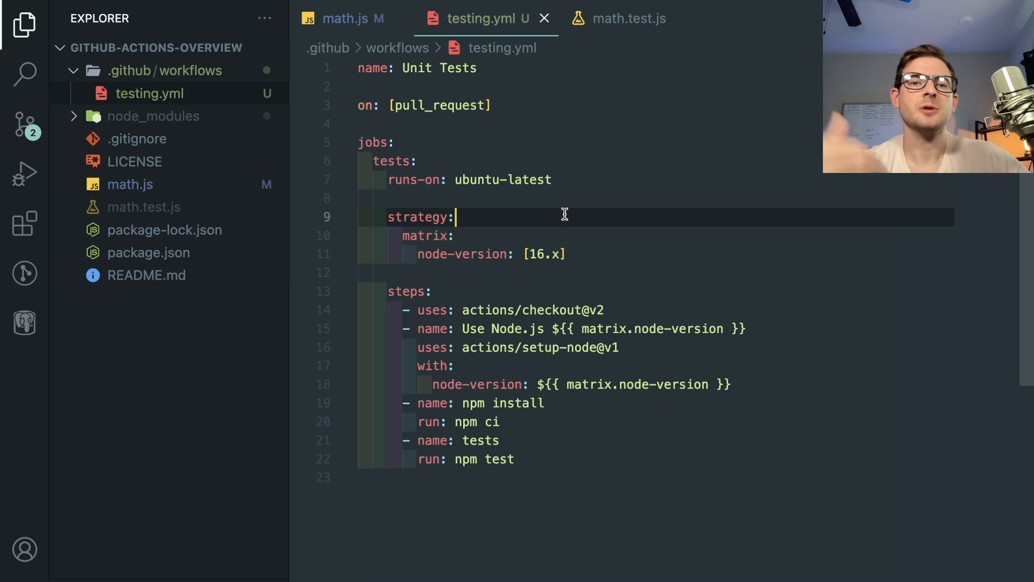
mouse_move(432, 113)
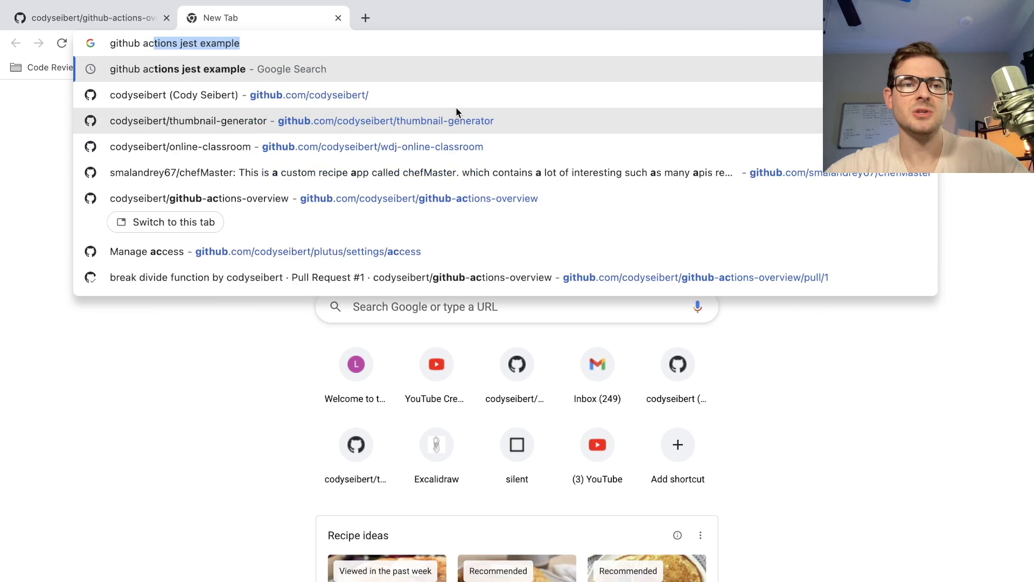
Step: Google 'github actions on values' and open the GitHub Docs result
text(github actions on)
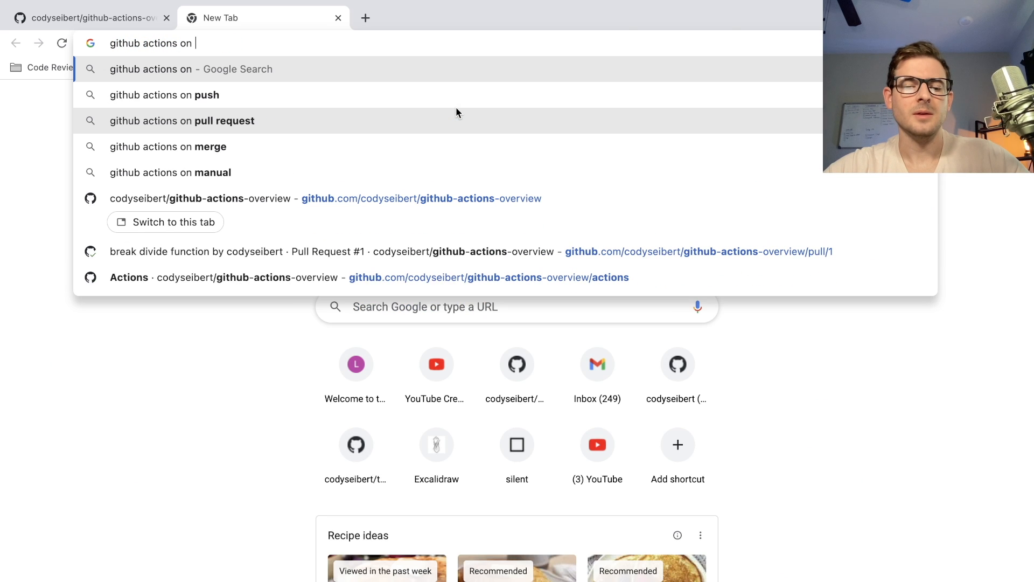
text(values)
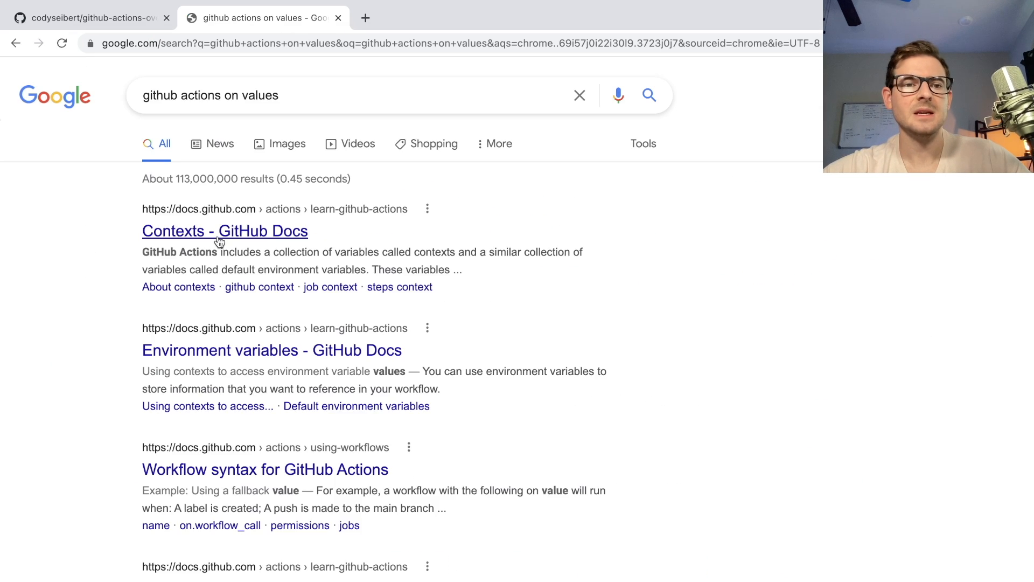
click(224, 230)
text(pull_request)
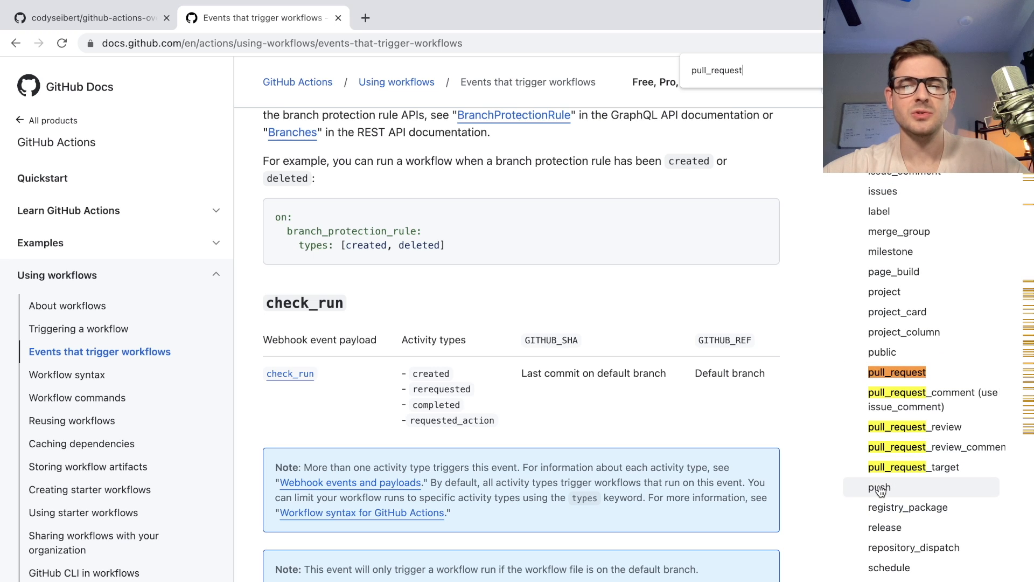
Step: Jump to the push and then pull_request event sections and scroll through their activity types
click(880, 487)
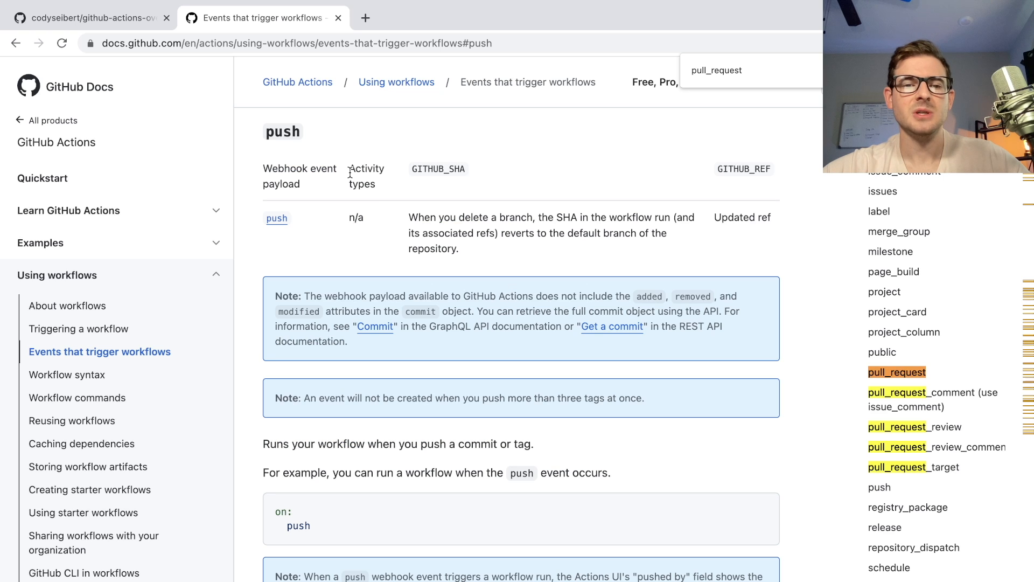
scroll(down, 3)
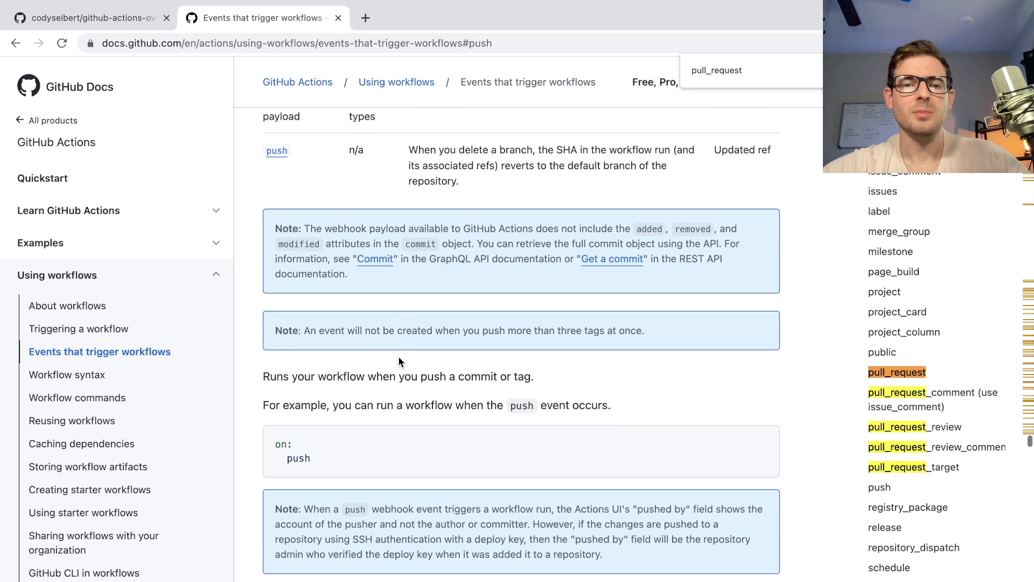
scroll(down, 3)
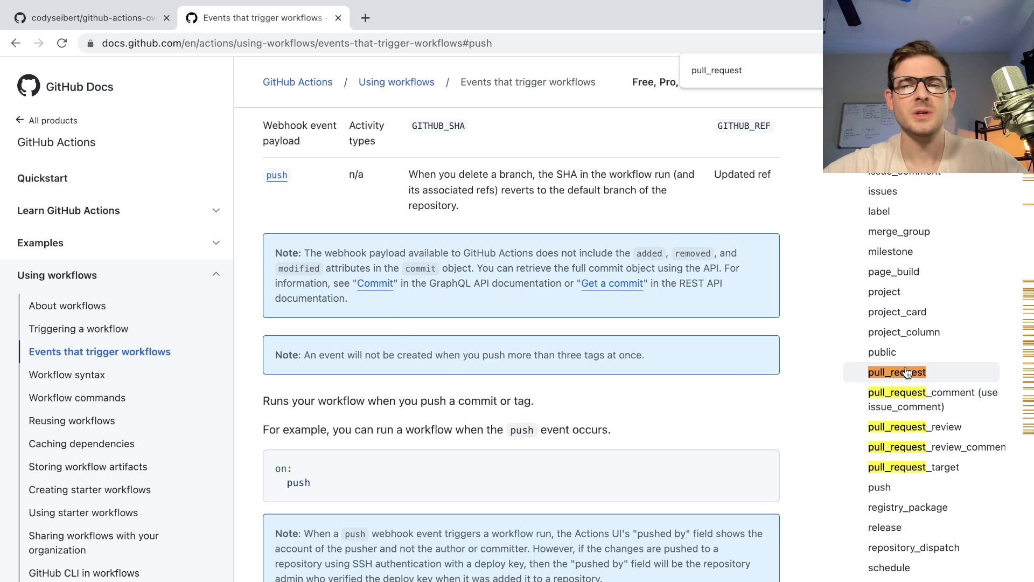
click(898, 371)
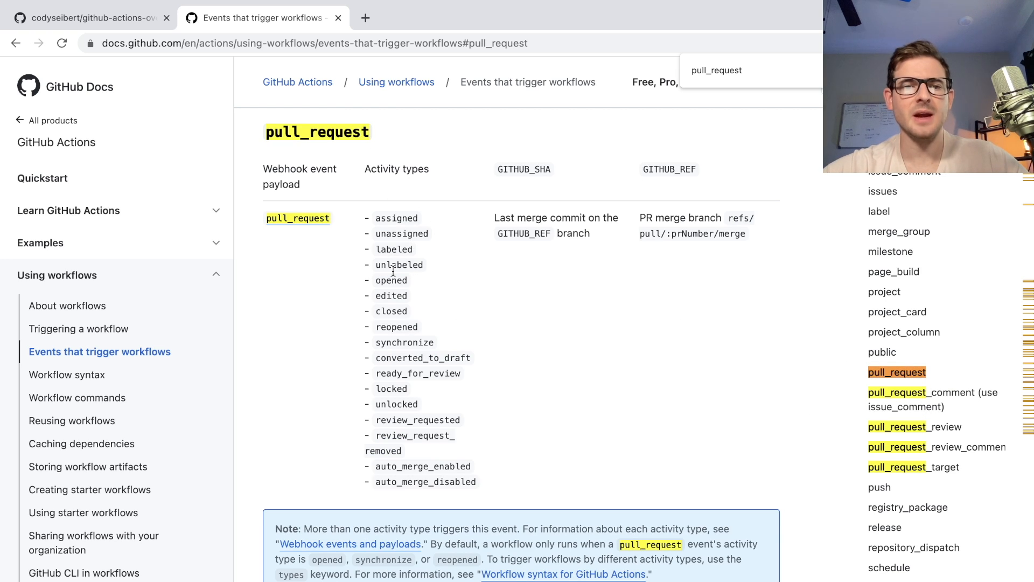
scroll(down, 3)
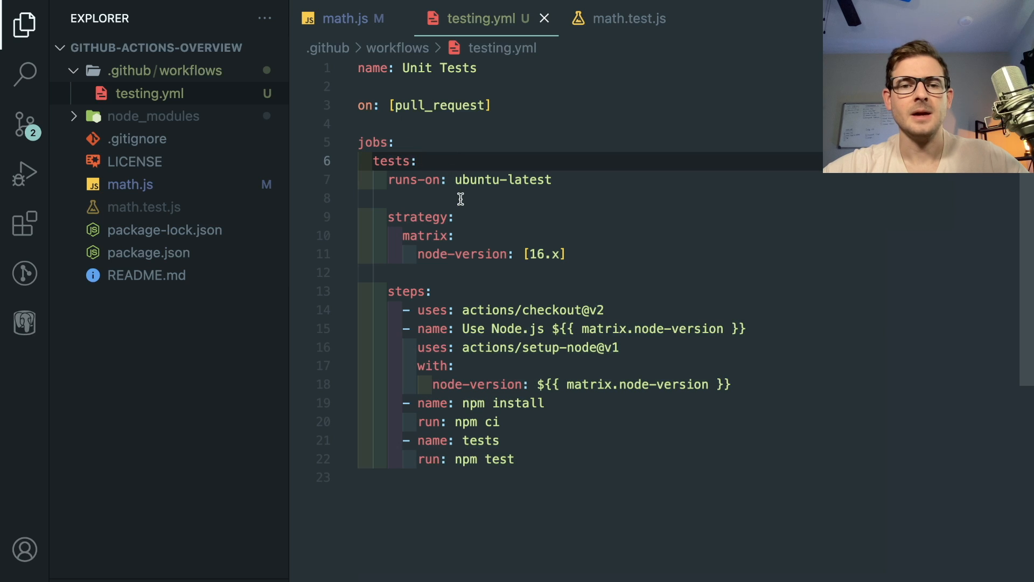
Step: Return focus to testing.yml near the runs-on setting
click(552, 180)
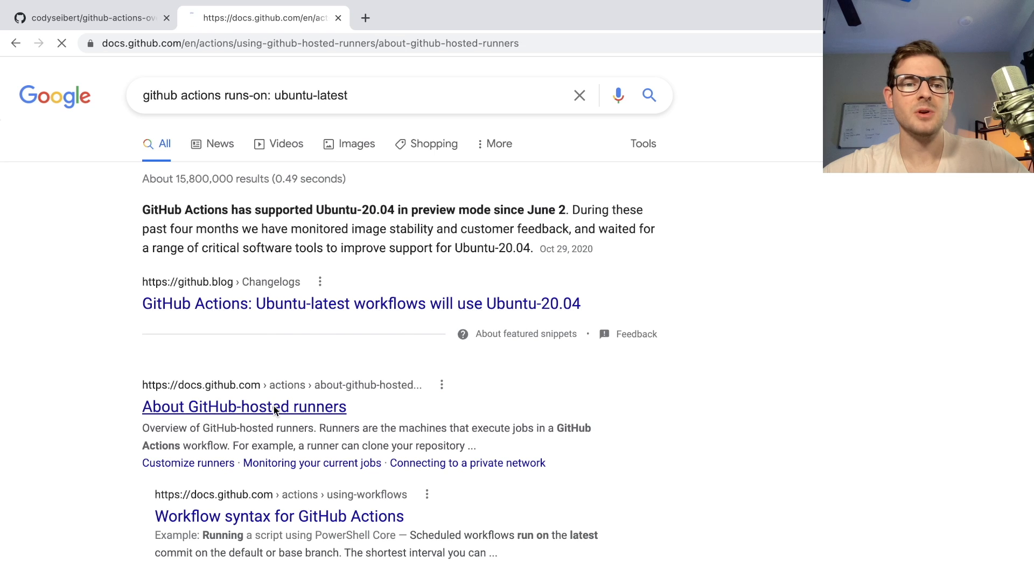
Step: On About GitHub-hosted runners, jump to Supported runners and hardware resources
click(243, 406)
text(ubu)
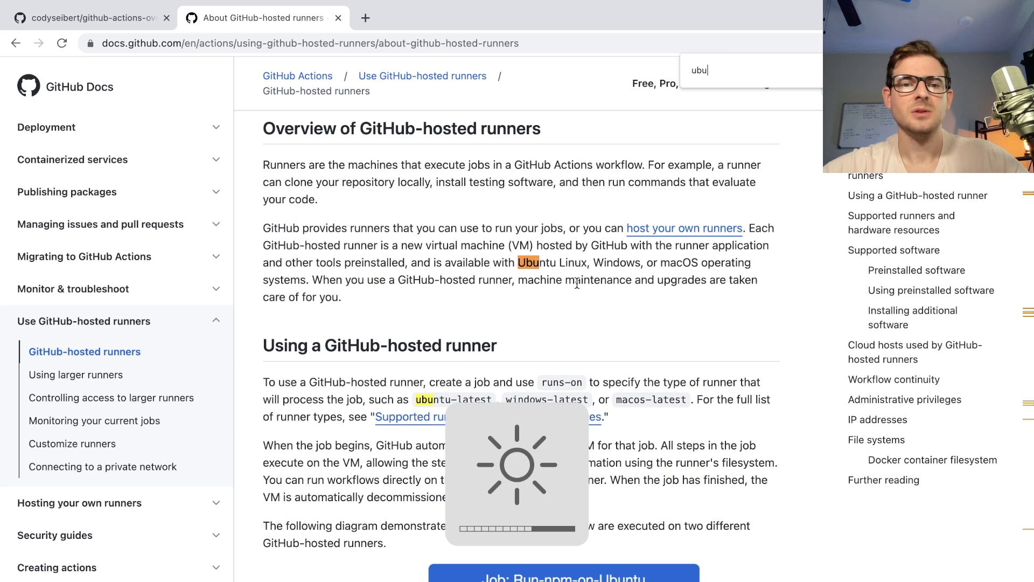
scroll(down, 3)
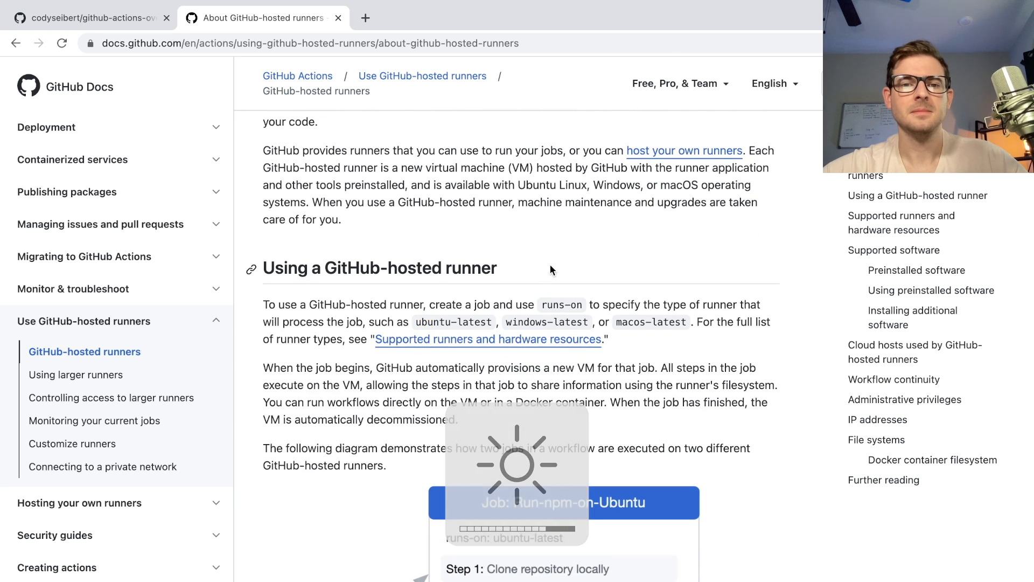
scroll(down, 3)
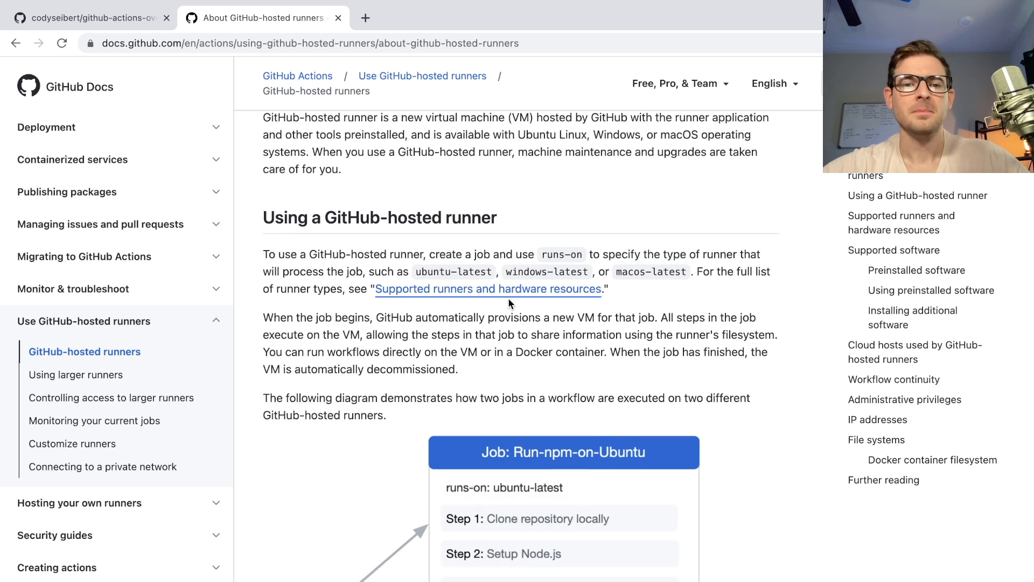
scroll(down, 3)
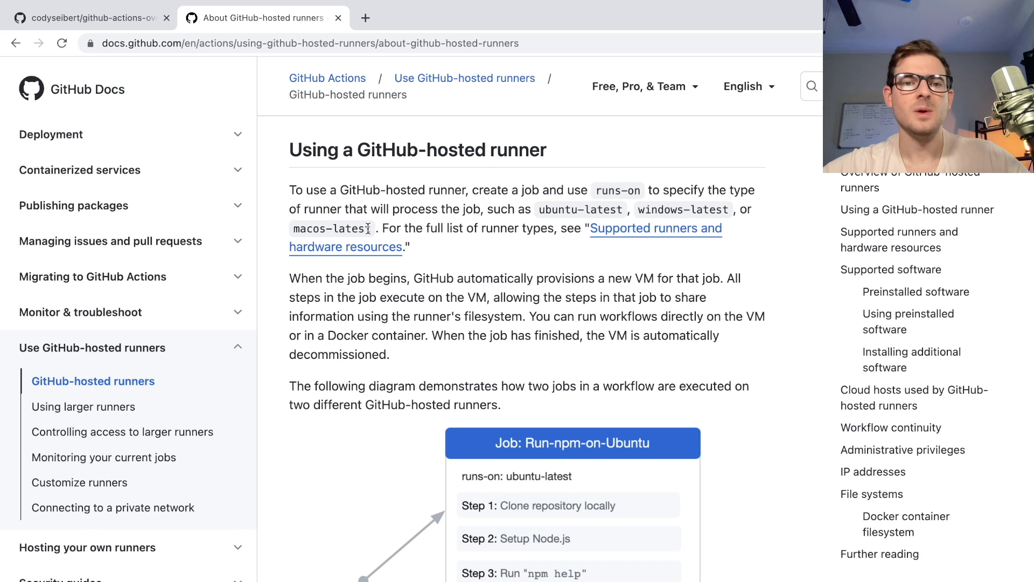
click(656, 227)
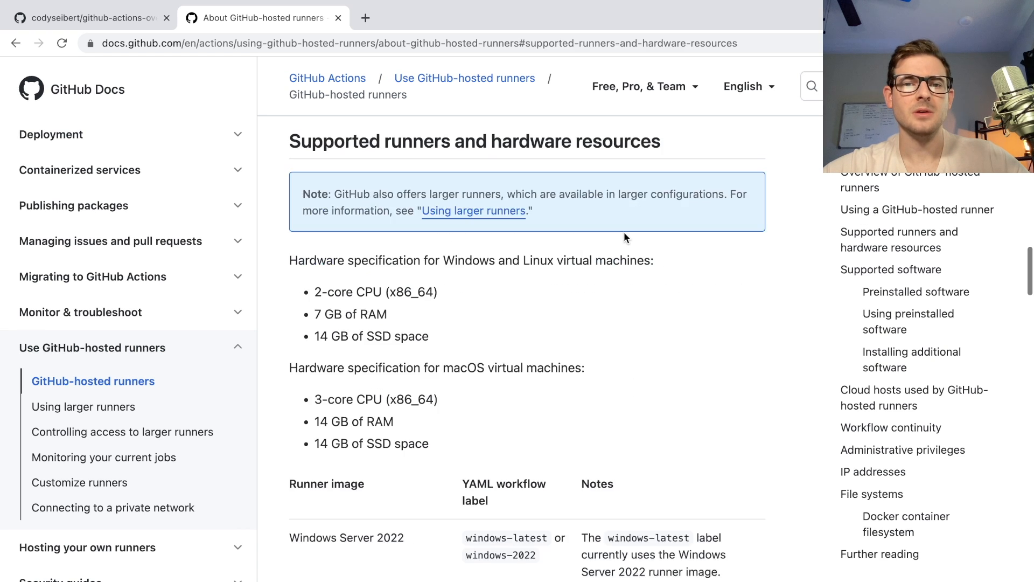
Step: Scroll to the runner image labels table showing ubuntu-latest mapped to Ubuntu 20.04
scroll(down, 3)
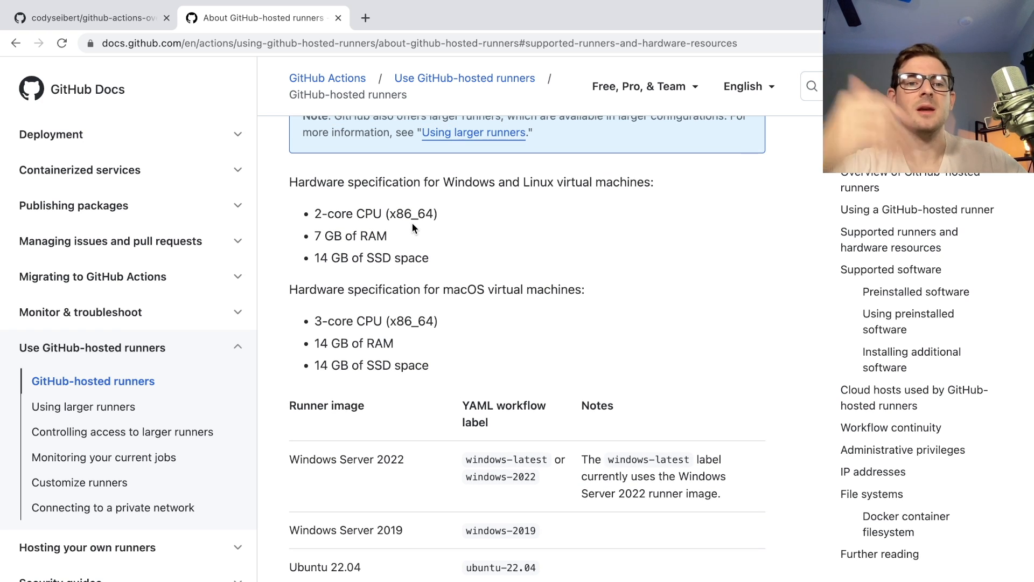
double_click(351, 236)
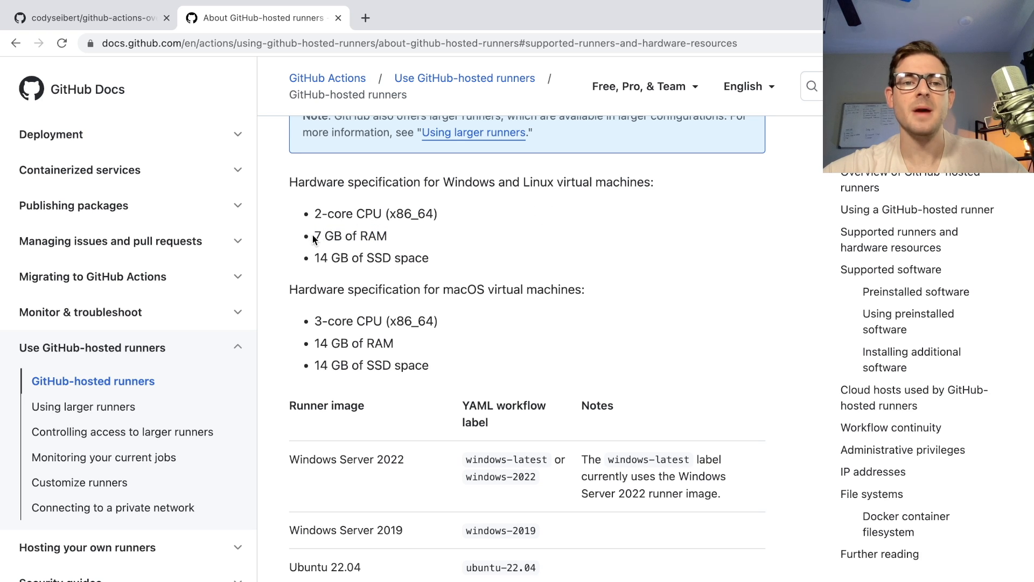
scroll(down, 3)
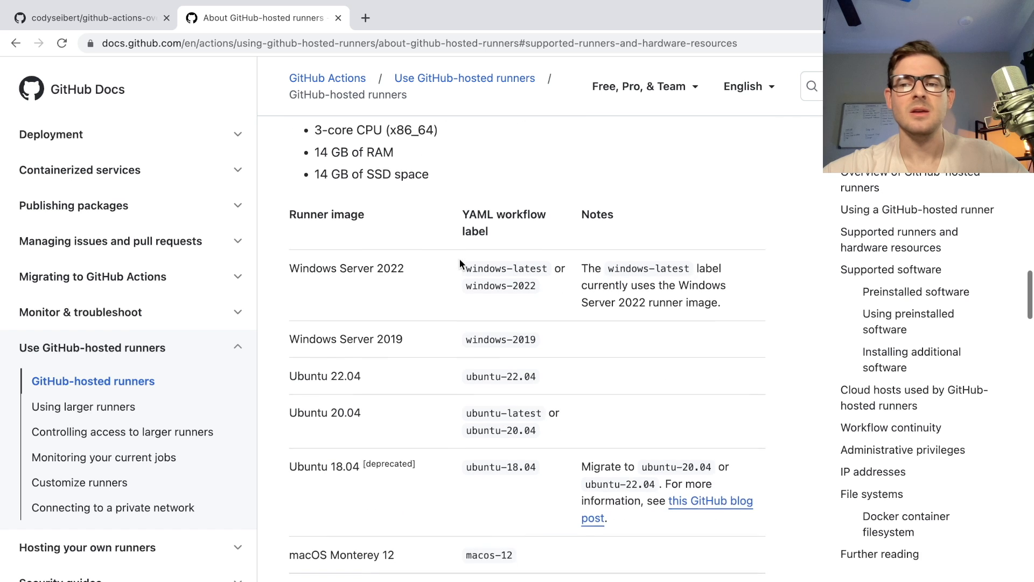
scroll(down, 3)
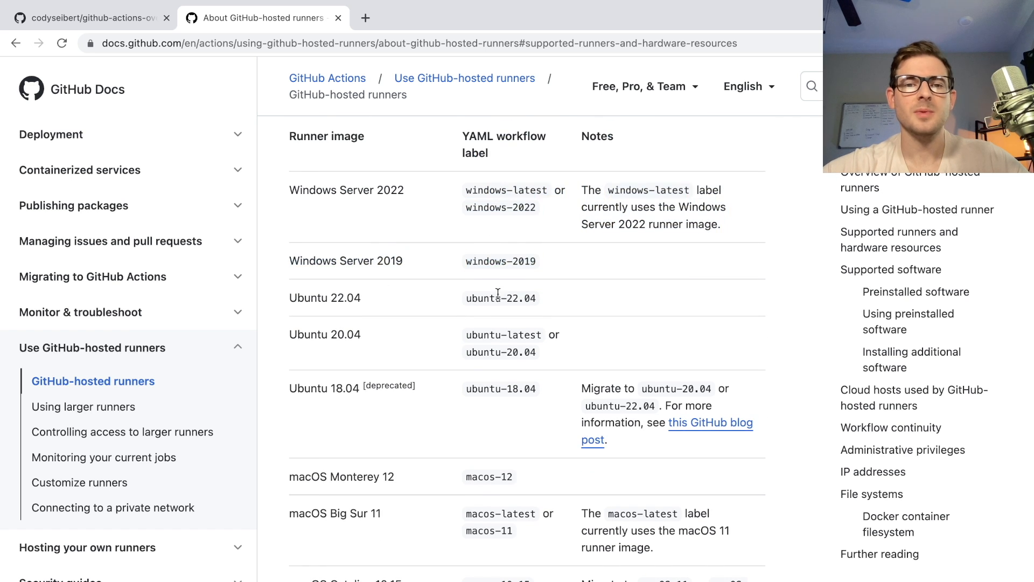
scroll(down, 3)
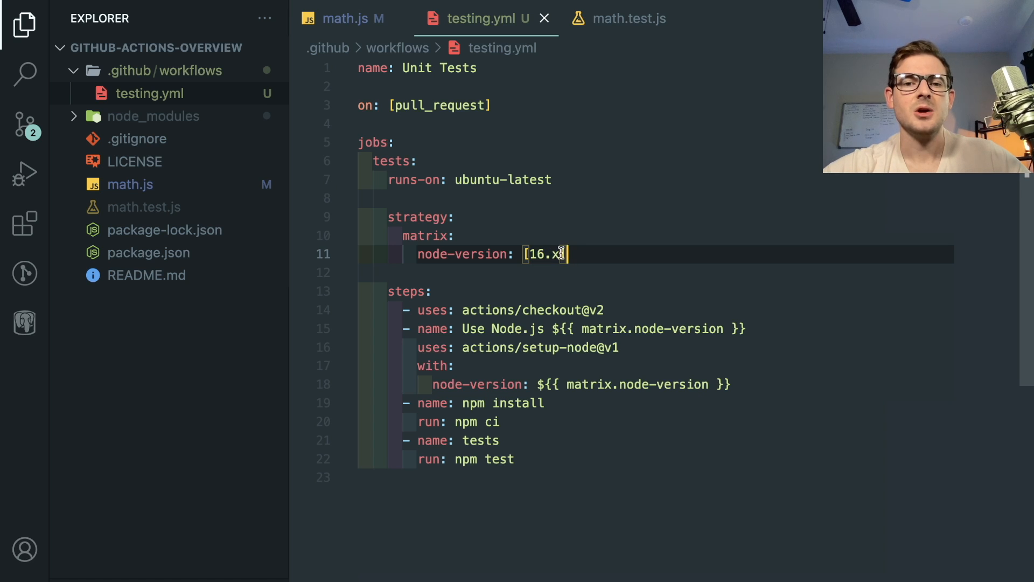
Step: Edit node-version to [18.x, 16.x, 14.x] and select the tests step name
text(, 14.)
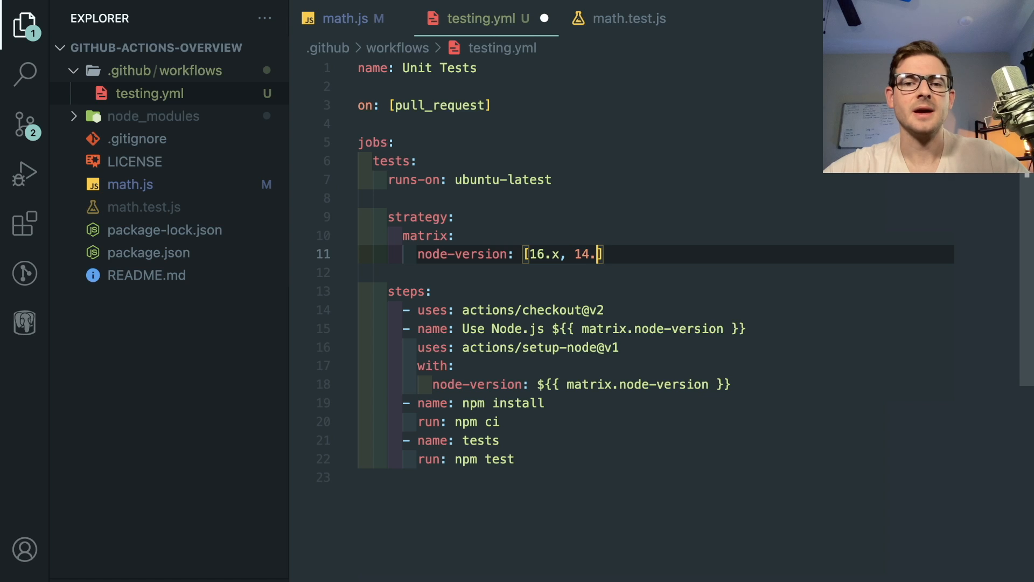
text(x)
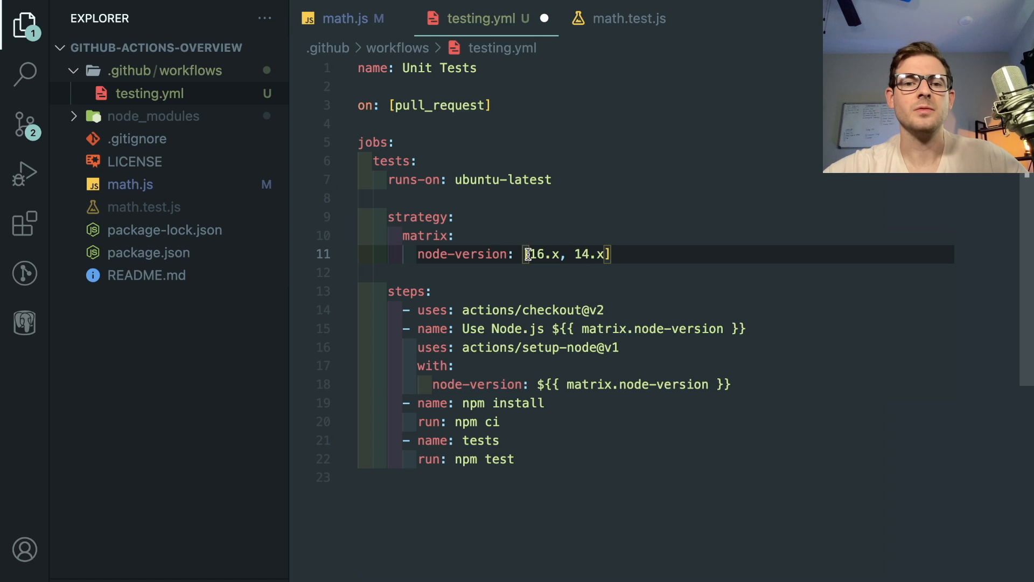
text(18.x, 1)
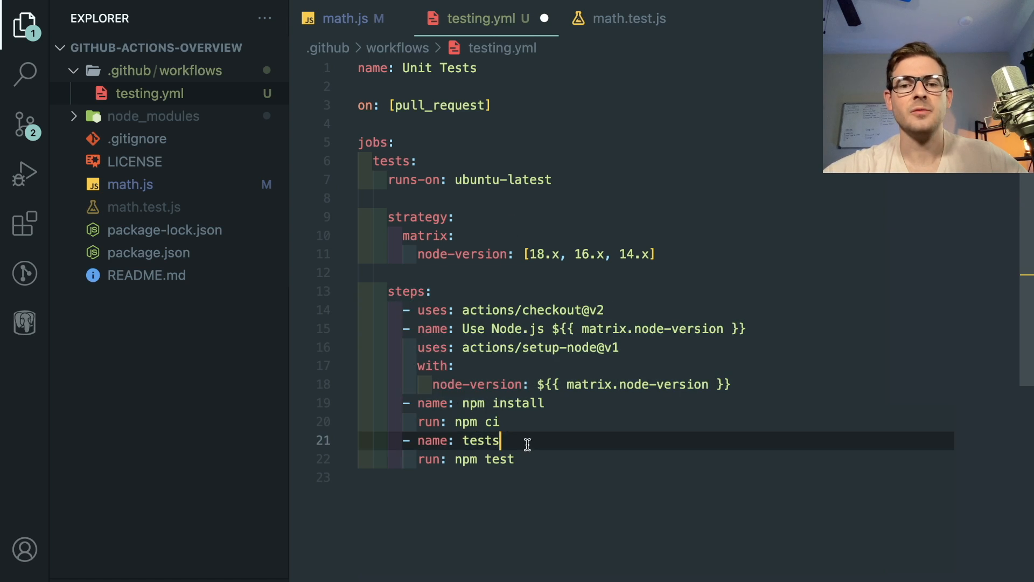
double_click(481, 440)
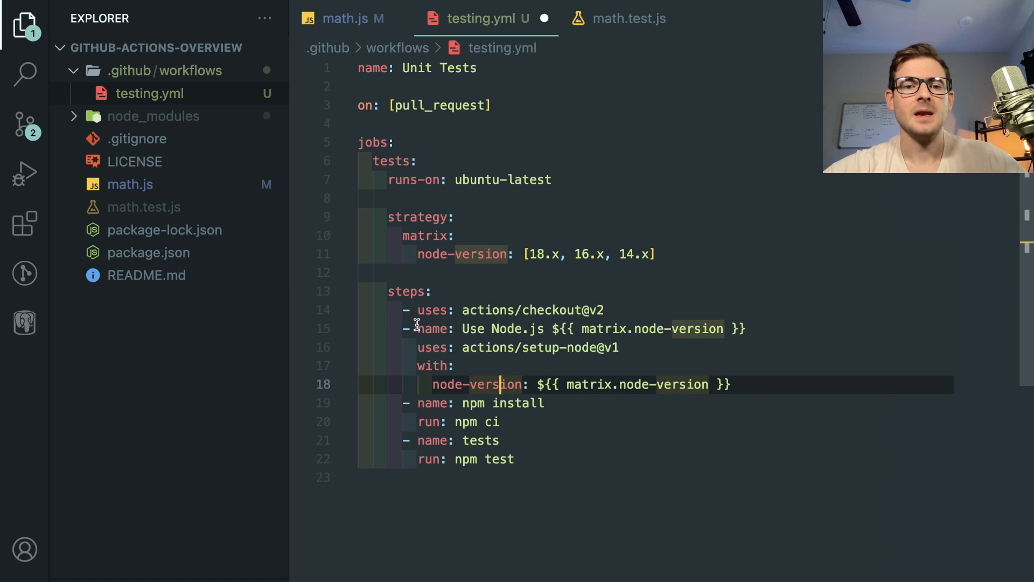
Step: Inspect where the matrix node-version value is used in testing.yml
click(588, 384)
text(git c)
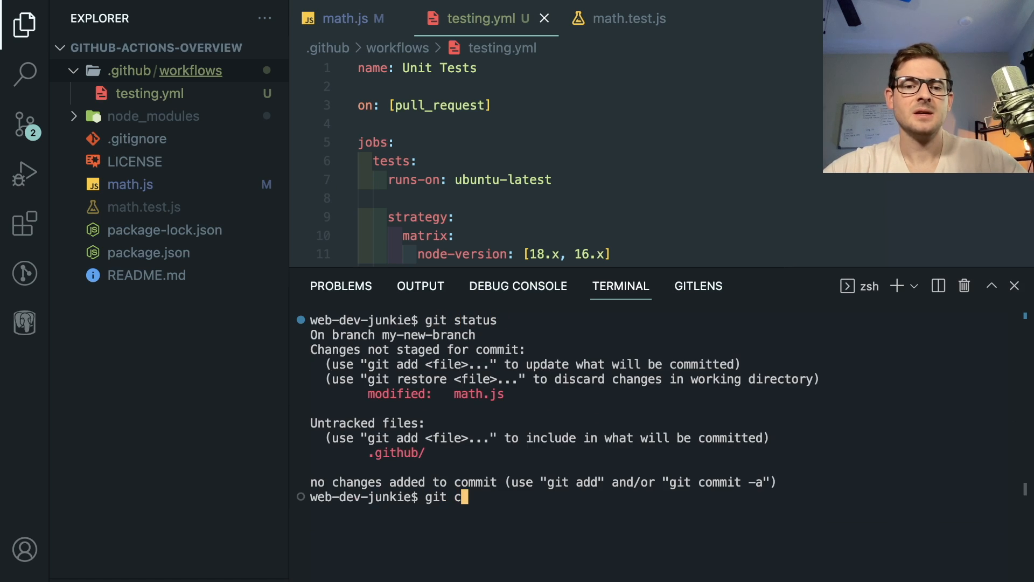
Step: Commit all changes with the message 'initial workflow for tests' and push to origin
text(ommit -am)
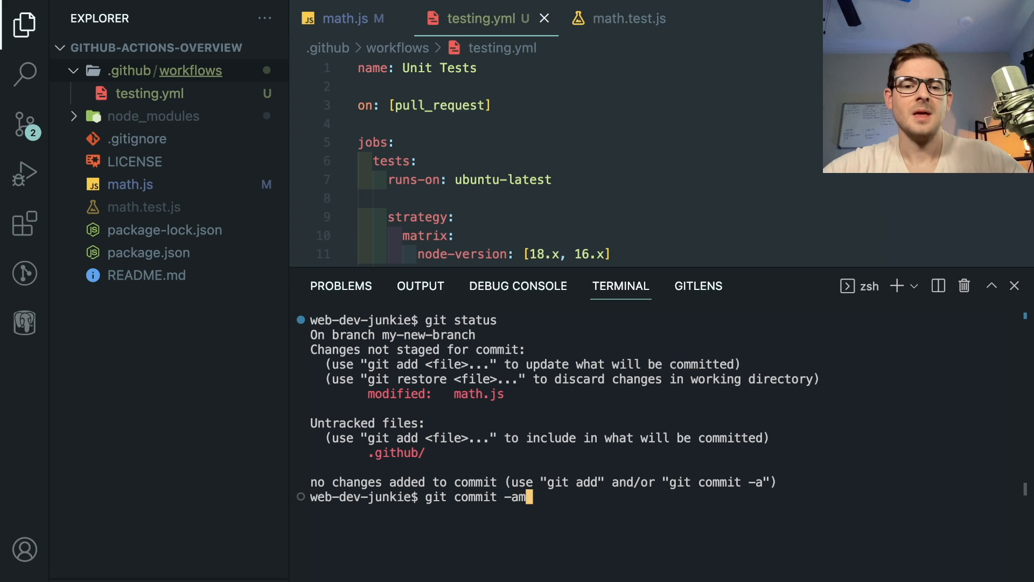
text('initial workflow for tests)
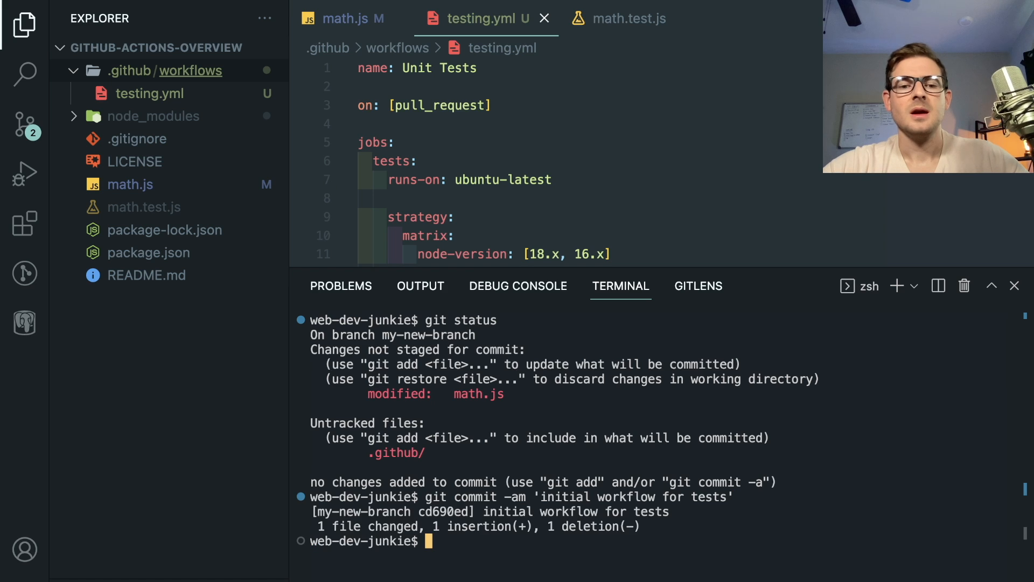
text(git push ori)
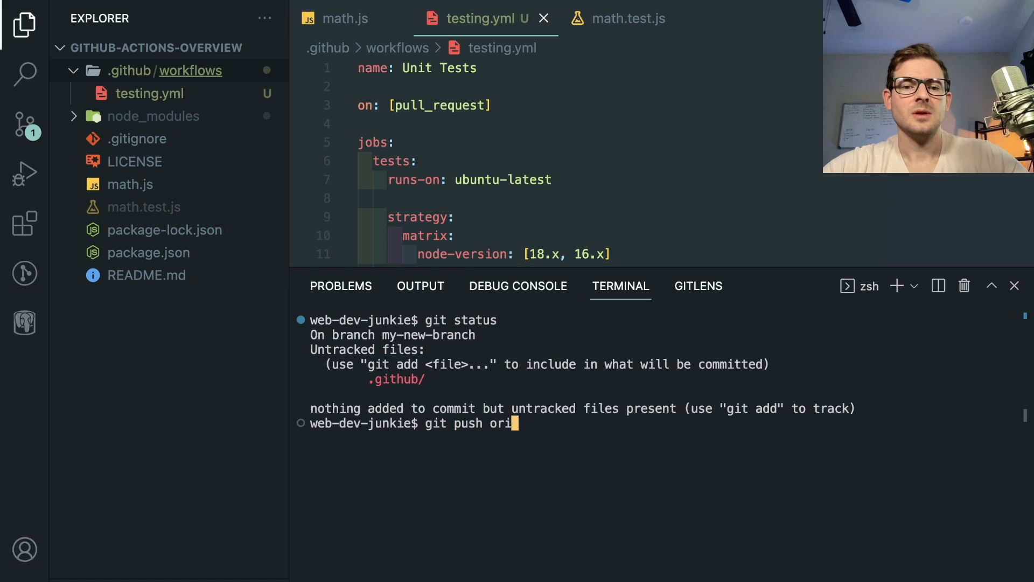
text(gin)
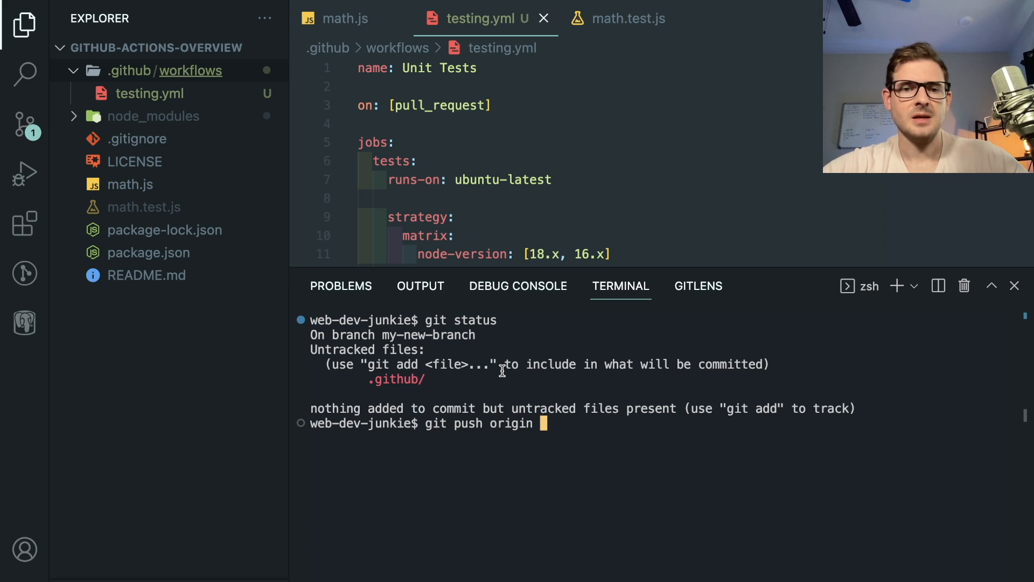
Step: Stage the .github/ workflow folder and push my-new-branch to GitHub
text(git add .github/)
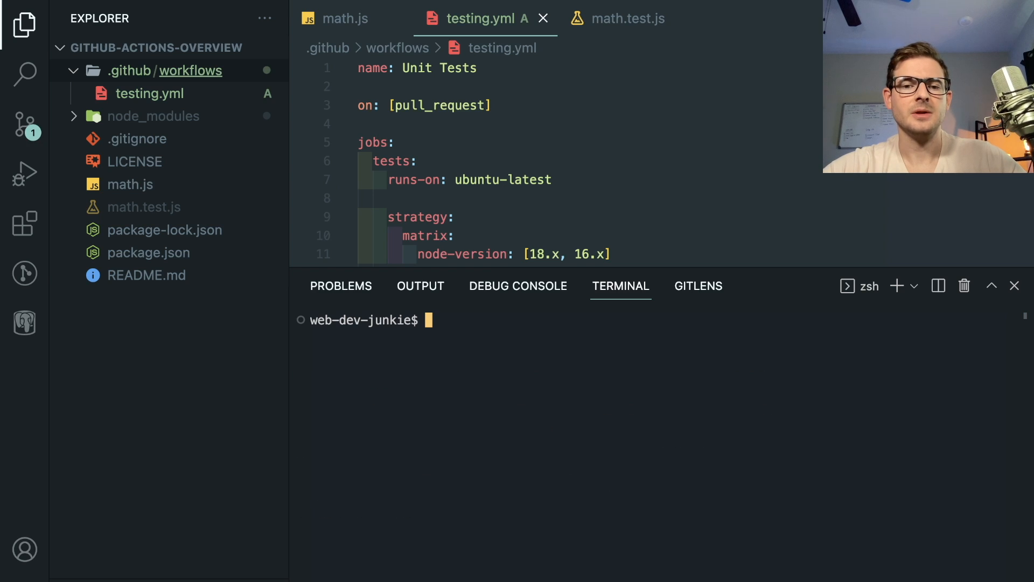
text(git push)
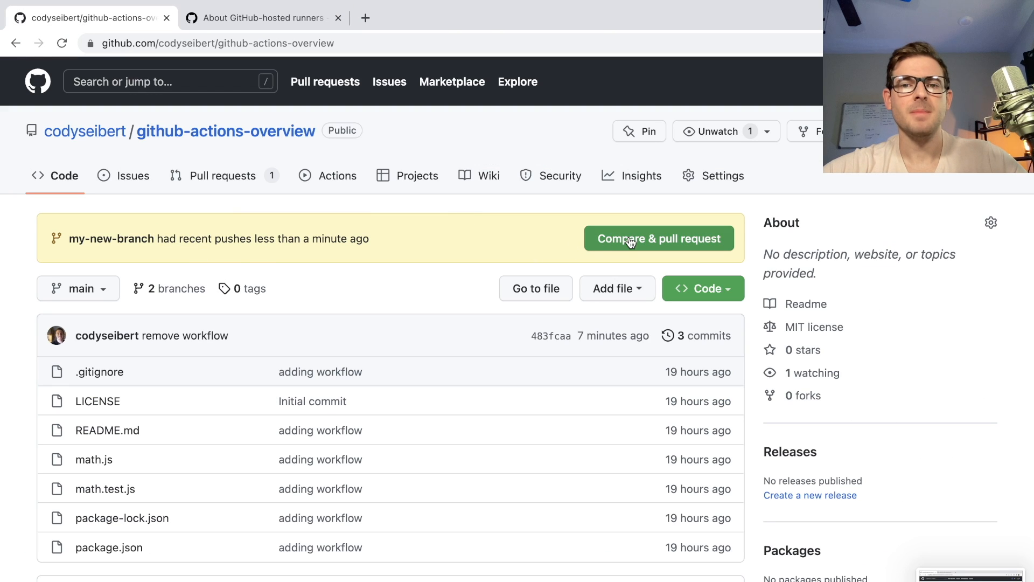
Step: Create pull request #2 merging my-new-branch into main via Compare & pull request
click(658, 238)
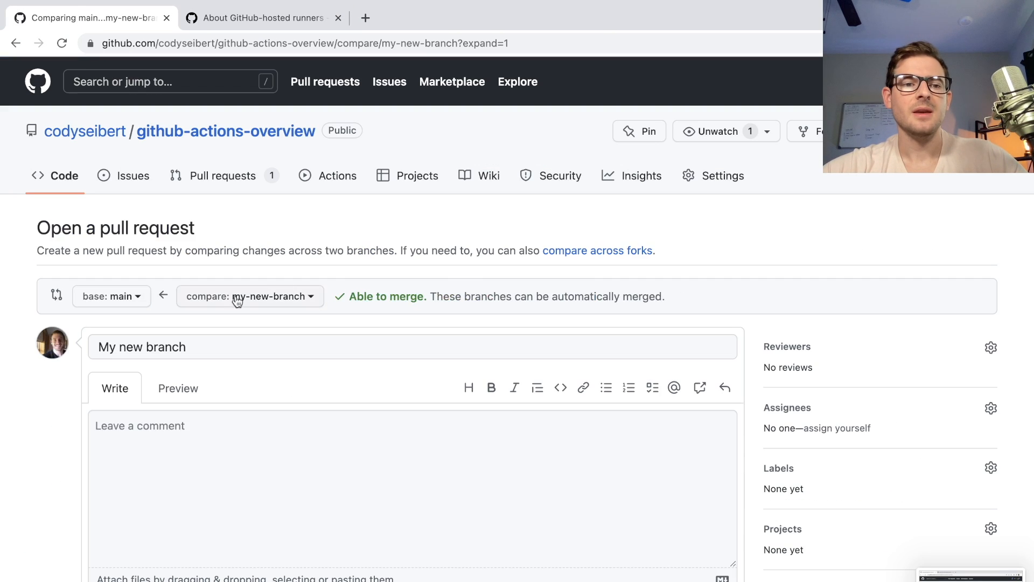
scroll(down, 3)
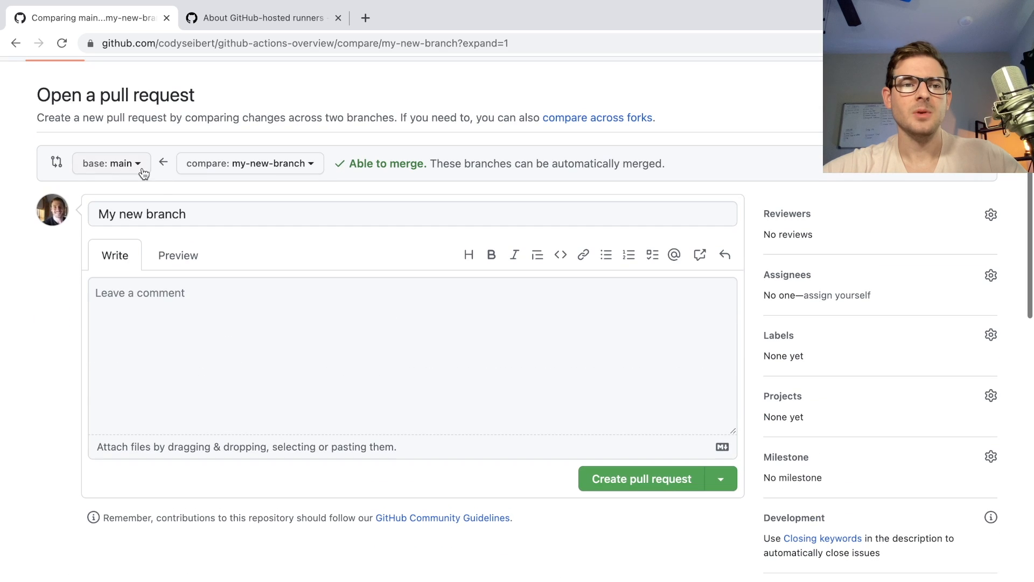
click(336, 333)
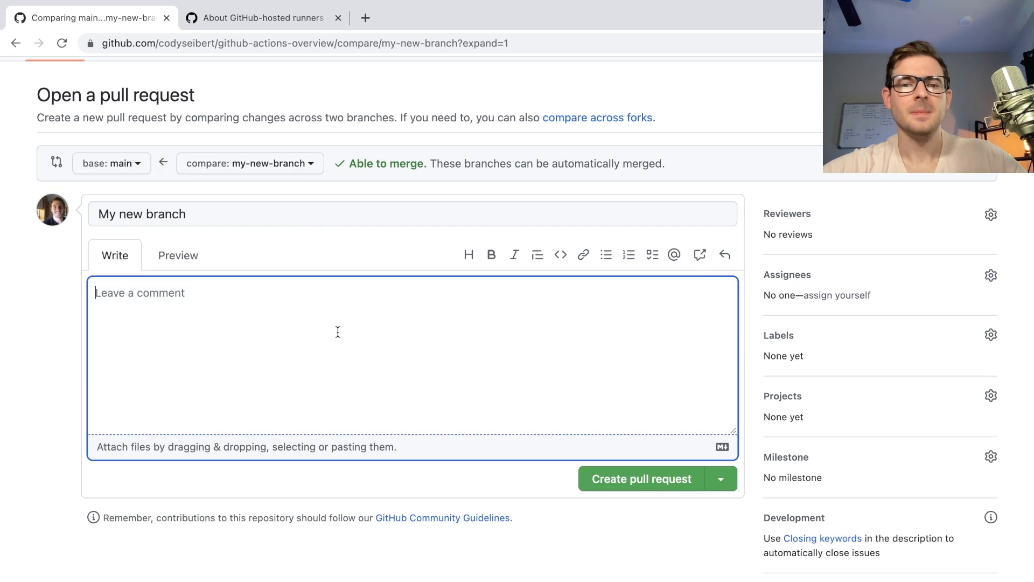
click(640, 446)
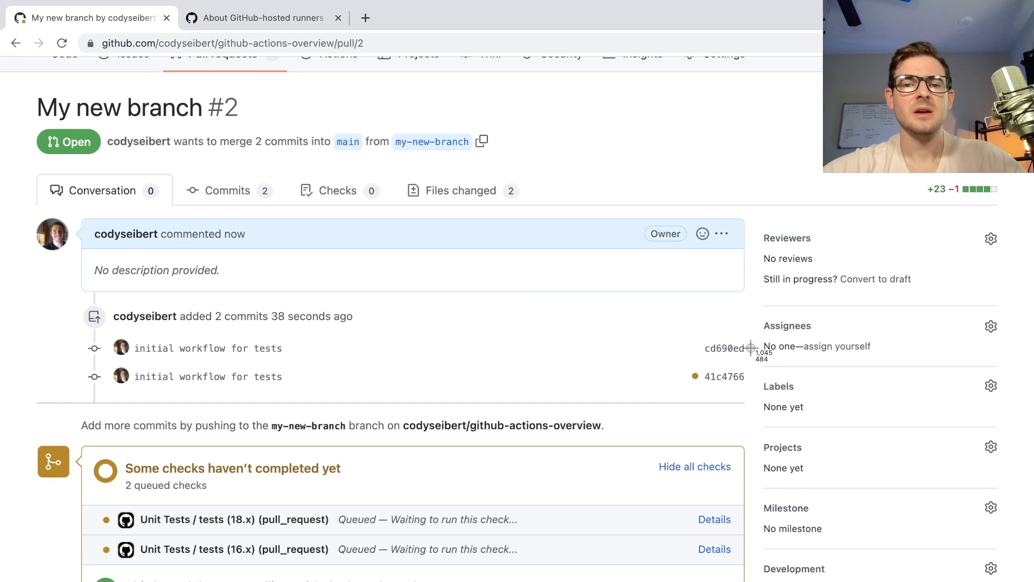
mouse_move(662, 414)
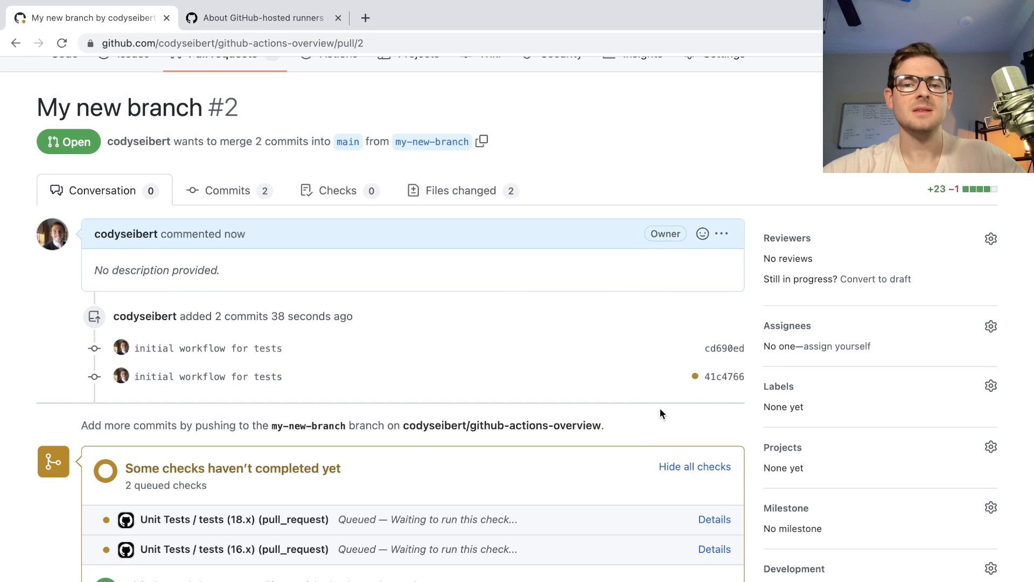
Step: View the Unit Tests checks and open the details of the running tests (18.x) job
scroll(down, 3)
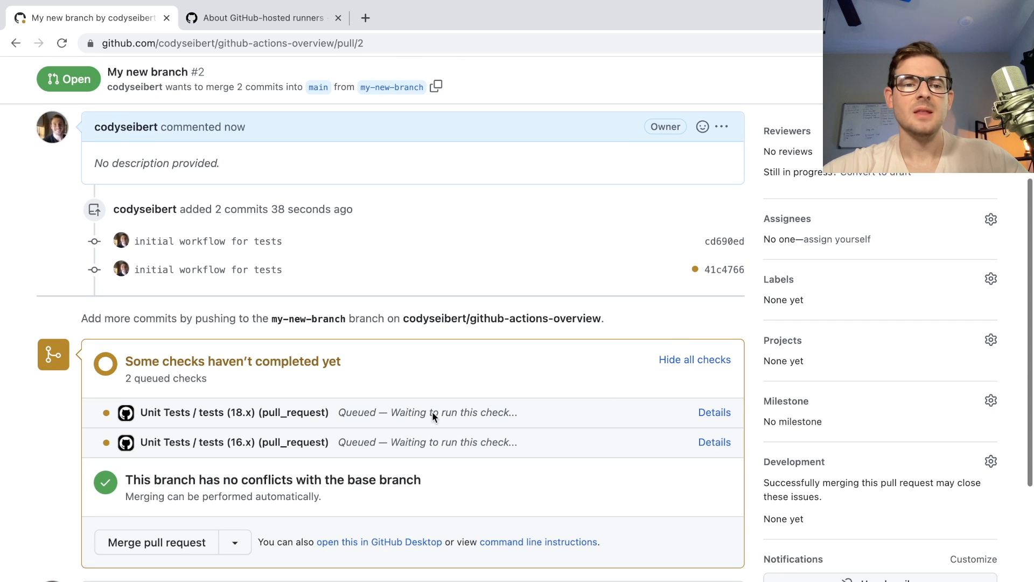
mouse_move(434, 416)
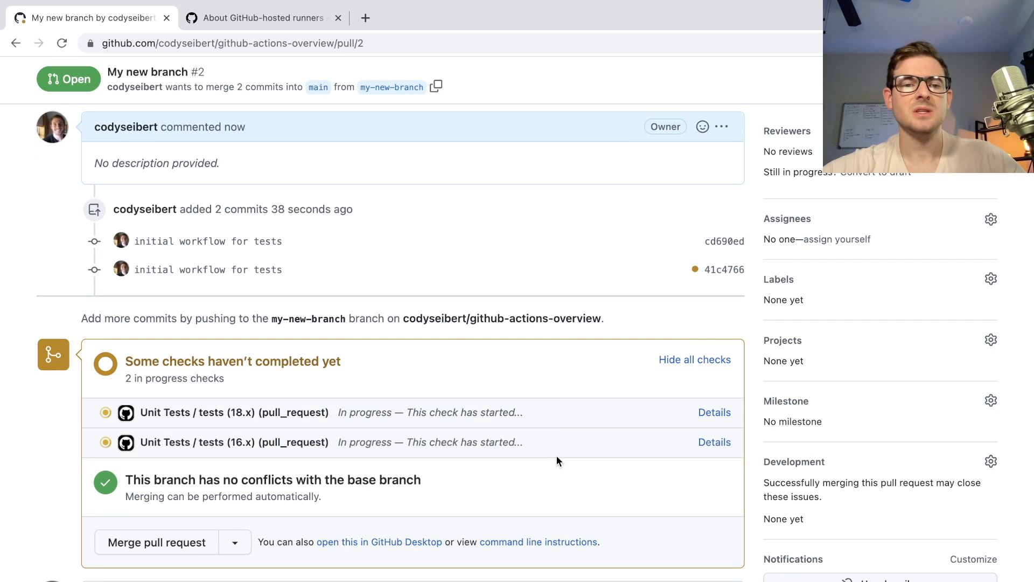
click(713, 442)
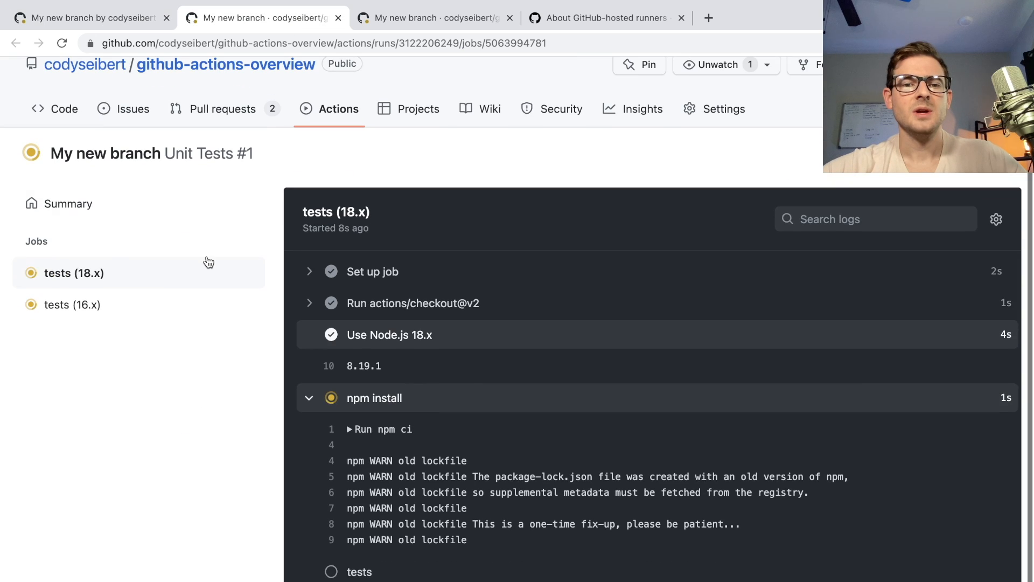
mouse_move(372, 276)
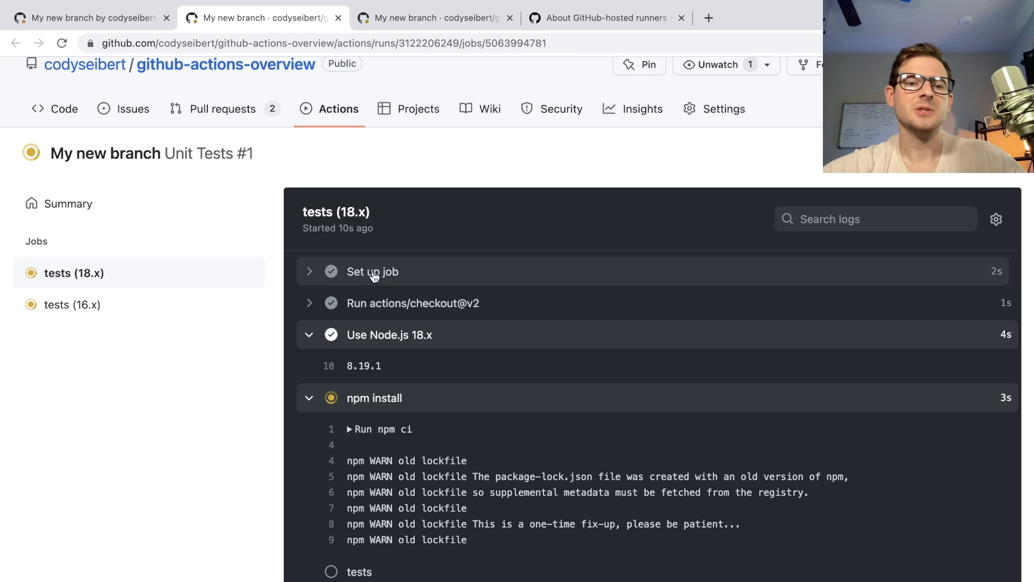
mouse_move(378, 342)
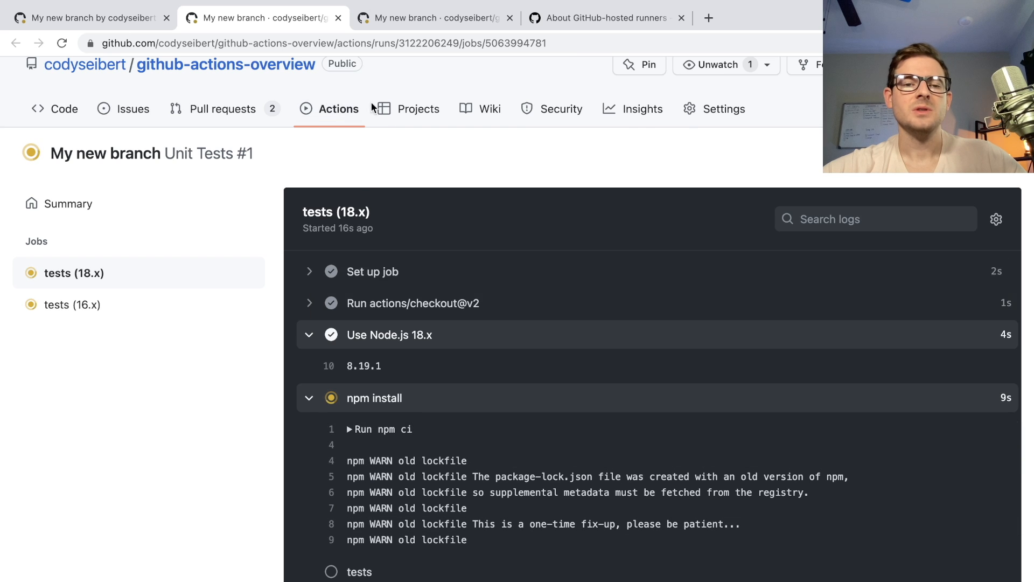
Step: Read the failed tests step log showing divide expected 1 but received 4, then collapse it
click(72, 303)
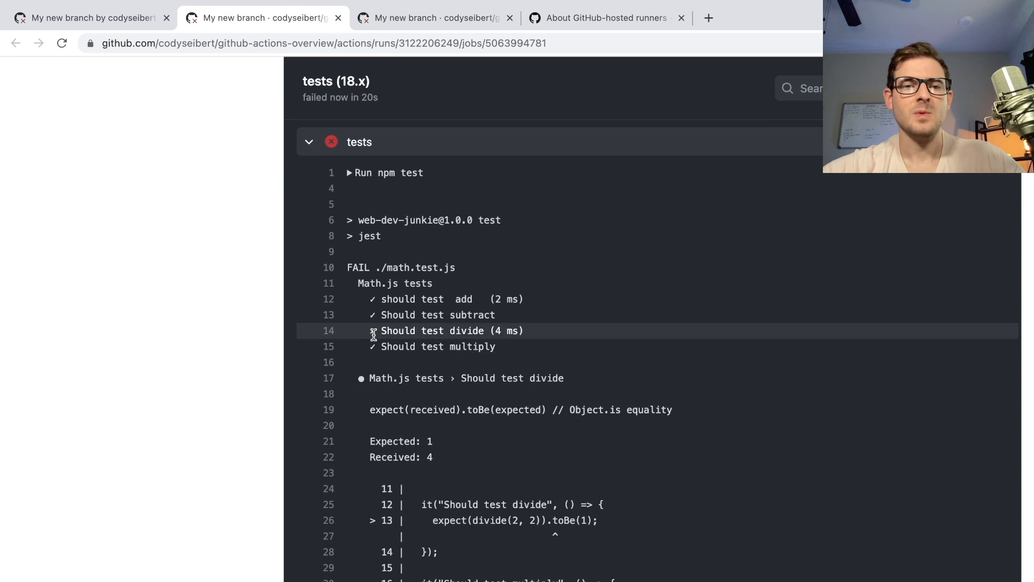
scroll(up, 3)
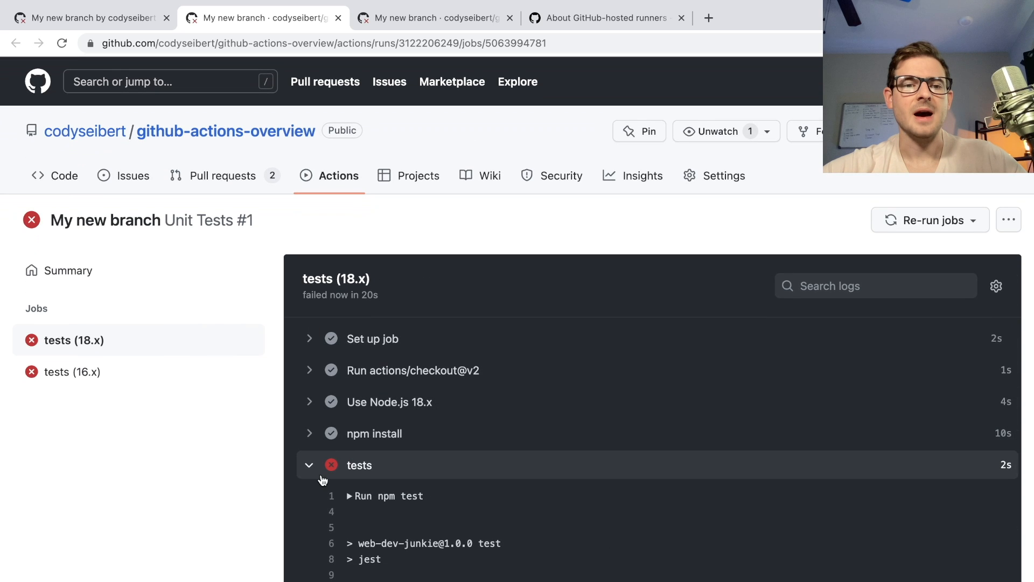
click(309, 465)
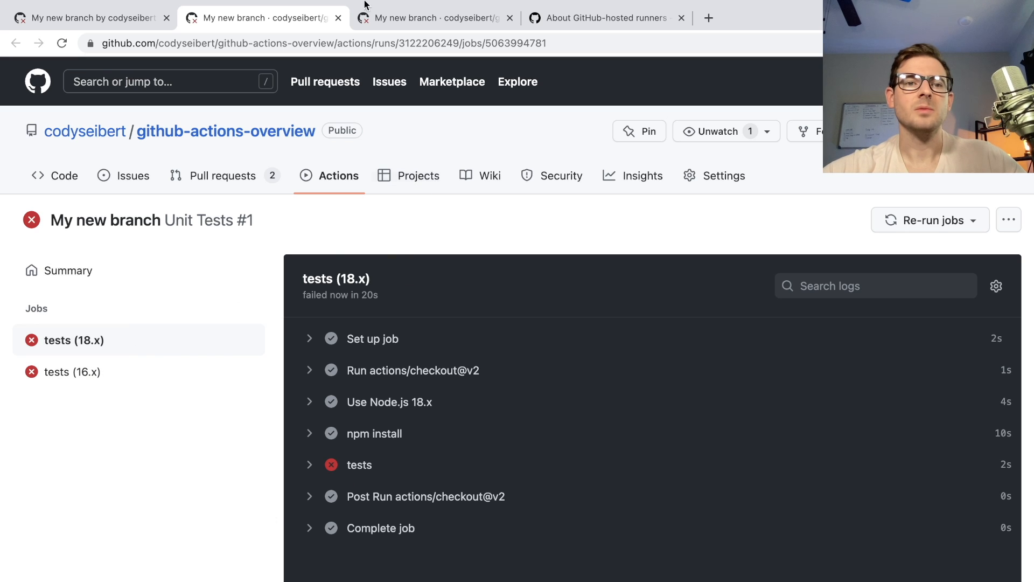
Step: Return to pull request #2, where both Unit Tests checks have failed
click(90, 18)
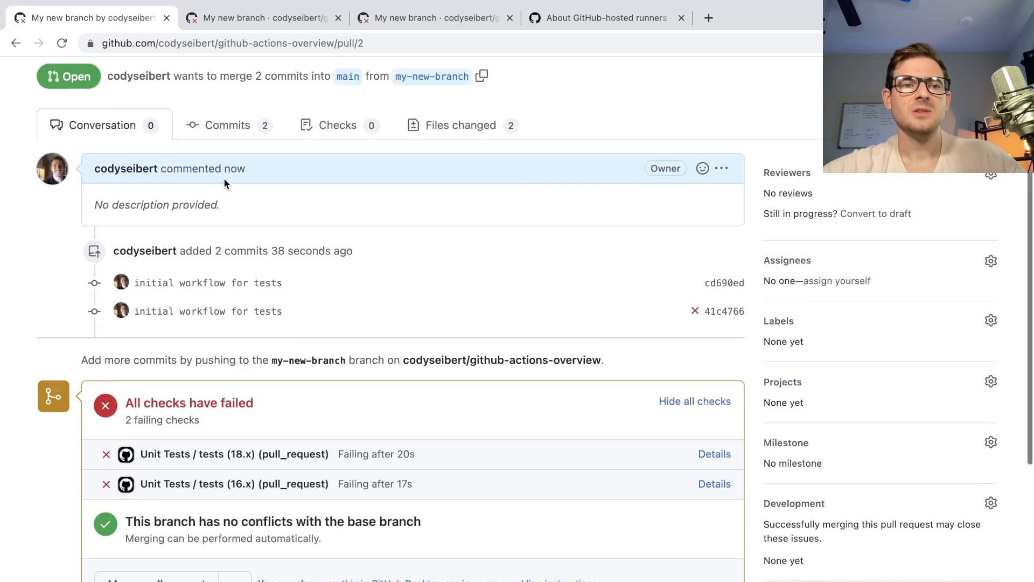
scroll(down, 3)
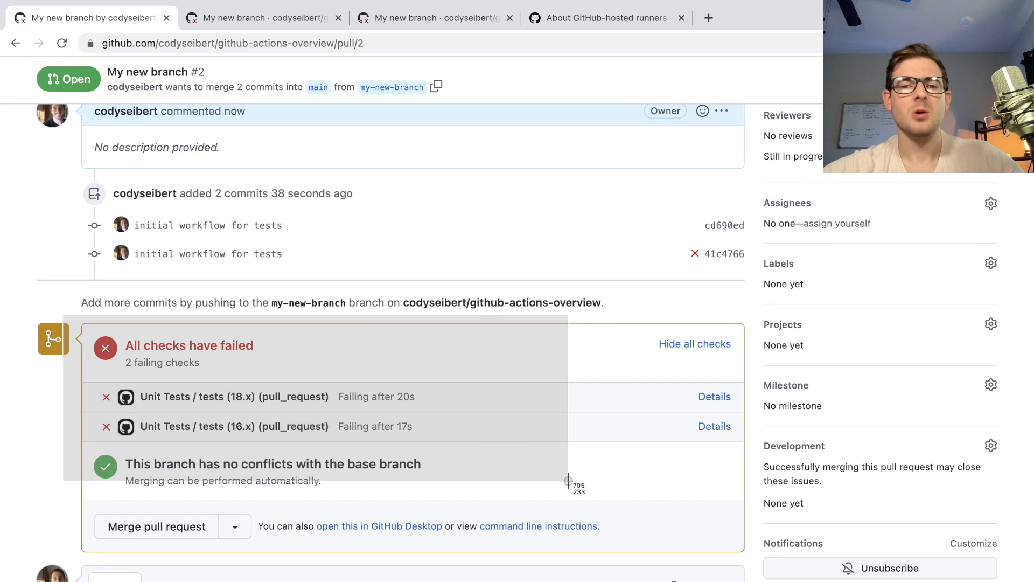
mouse_move(592, 415)
text(your)
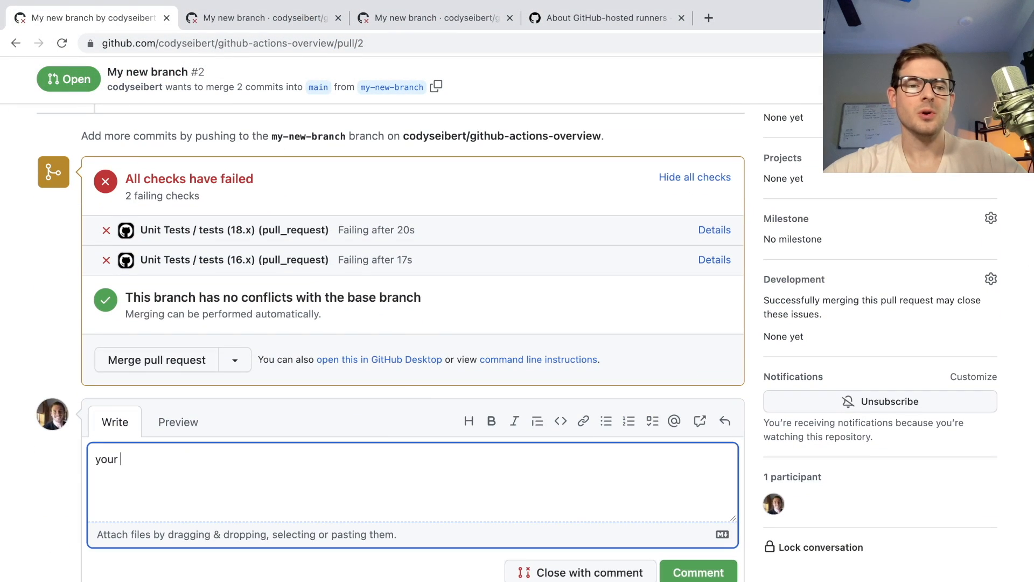
Step: Post the comment 'code is broken, fix it plz' on pull request #2
text(code is broken, fix)
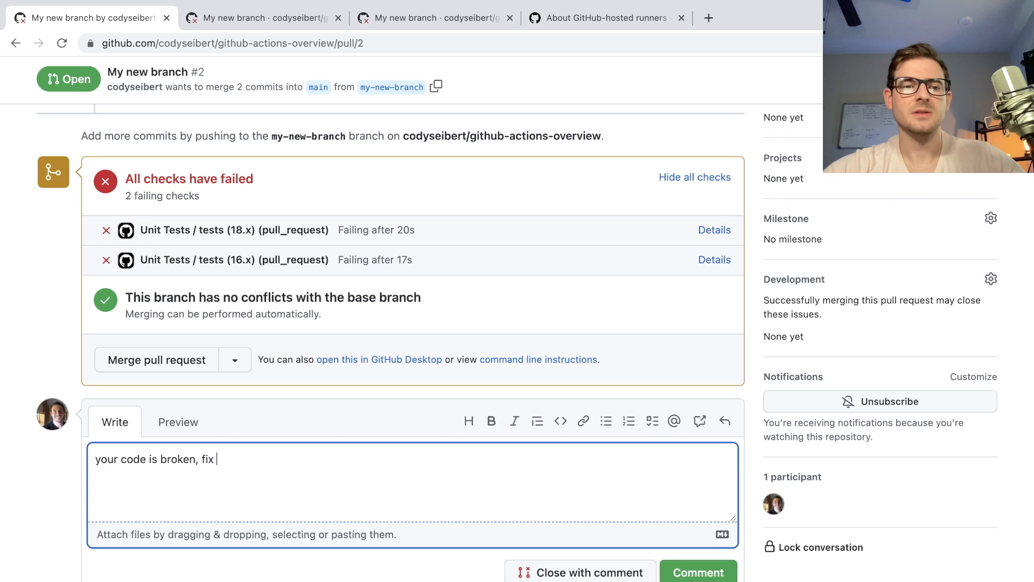
text(it plz)
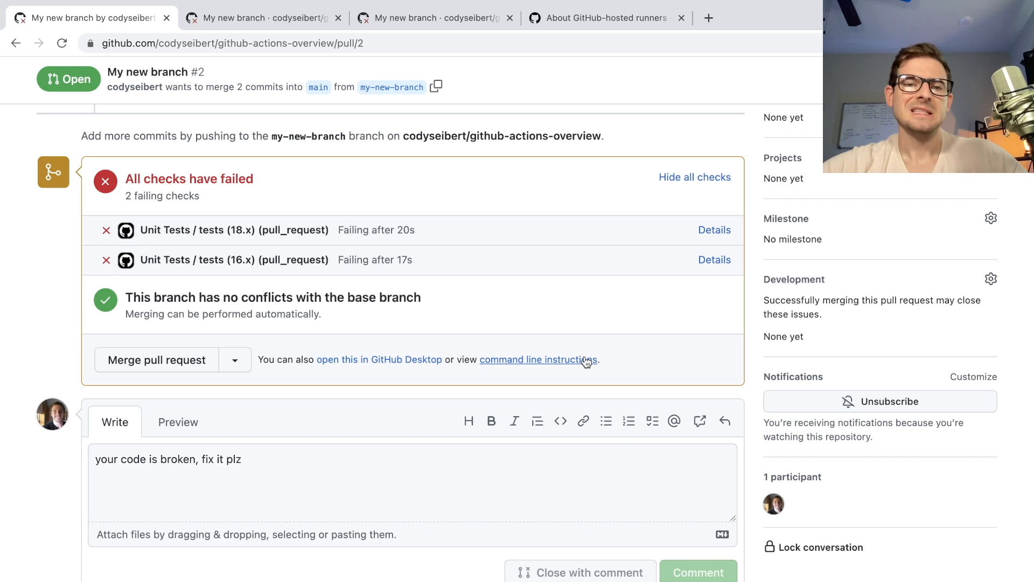
click(698, 572)
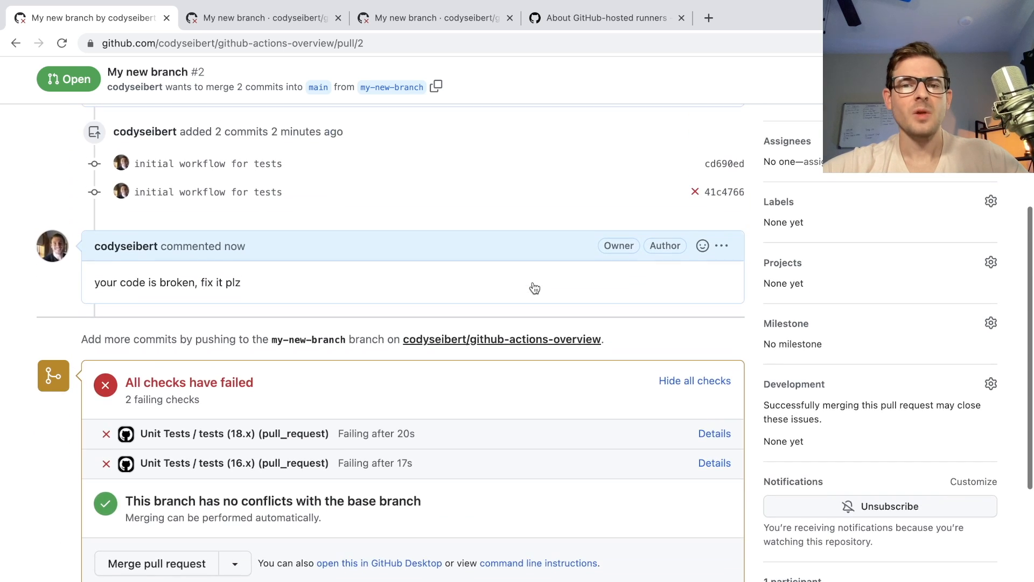
scroll(down, 3)
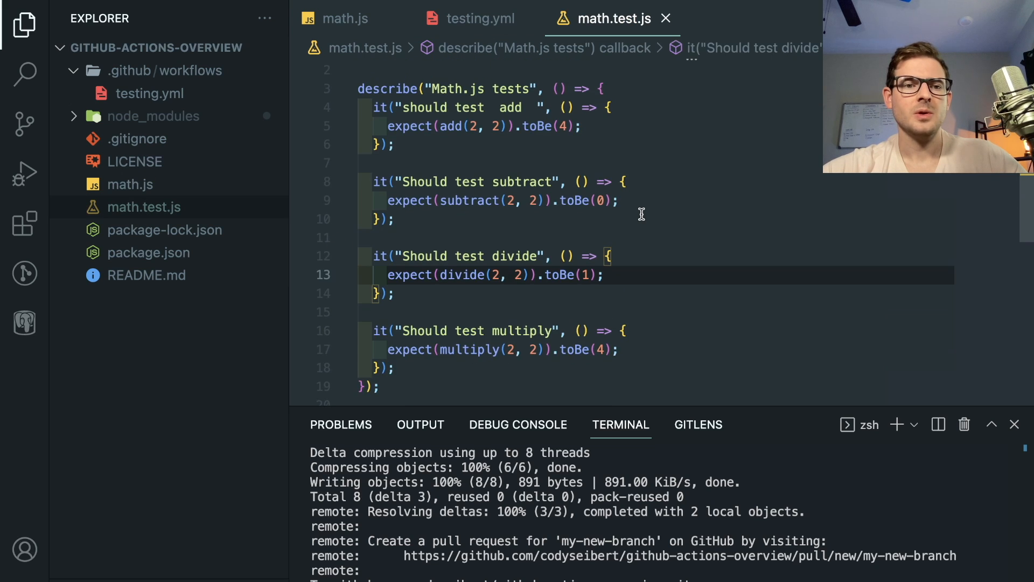
Step: Fix the divide function in math.js back to a / b
scroll(down, 3)
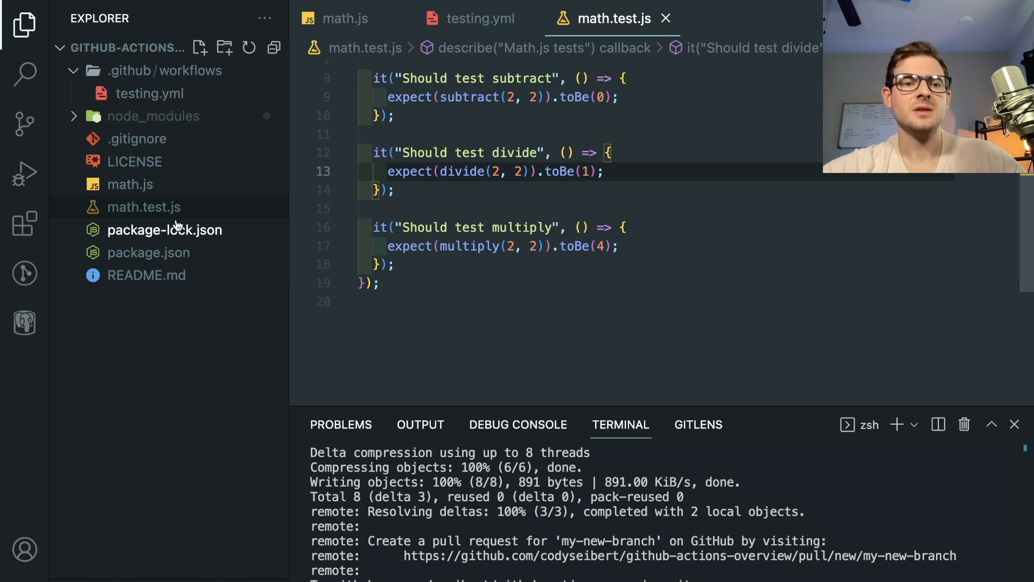
click(129, 184)
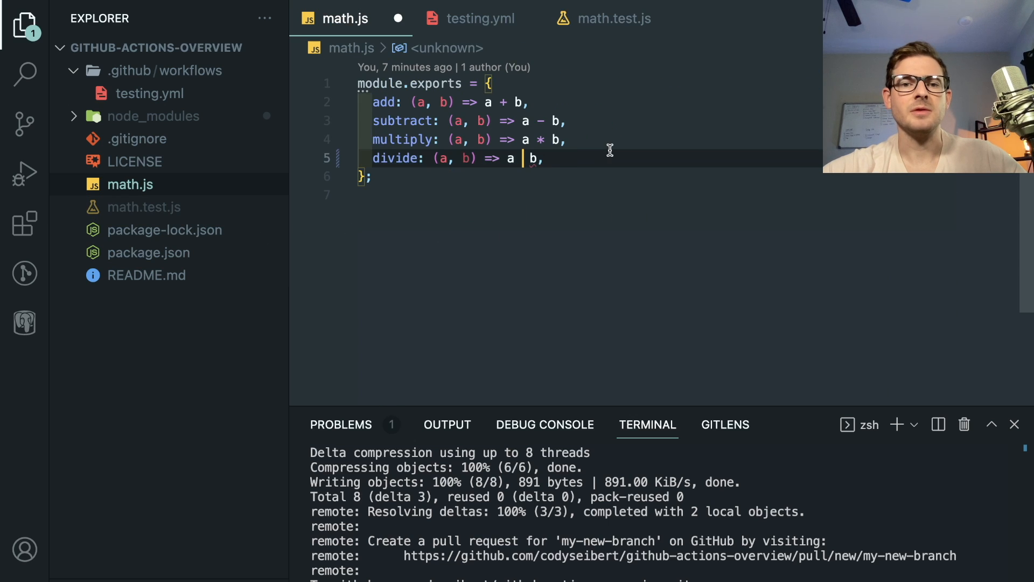
text(/)
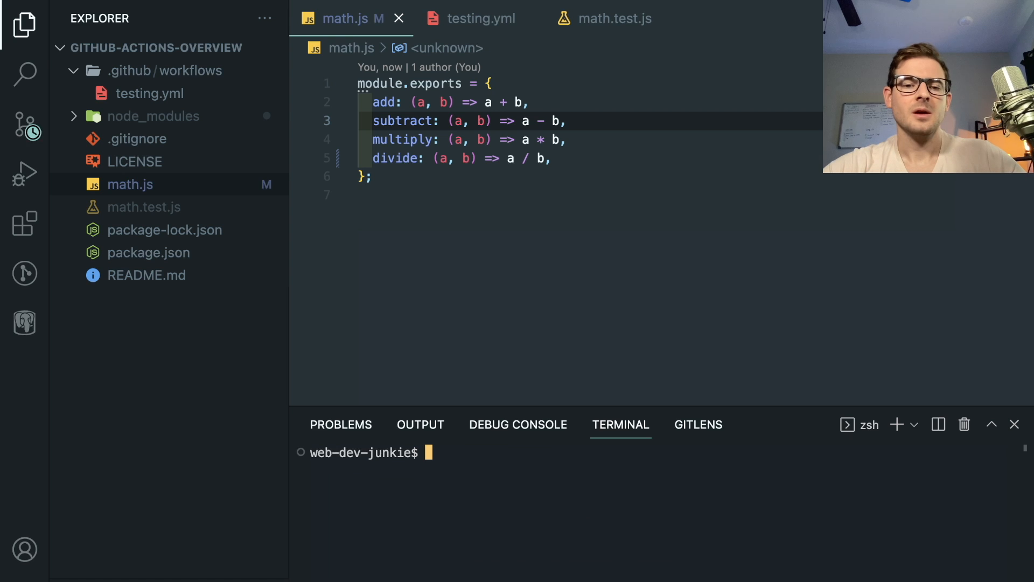
Step: Commit with message 'fixing broken unit tests' and push origin my-new-branch
text(git commit -a)
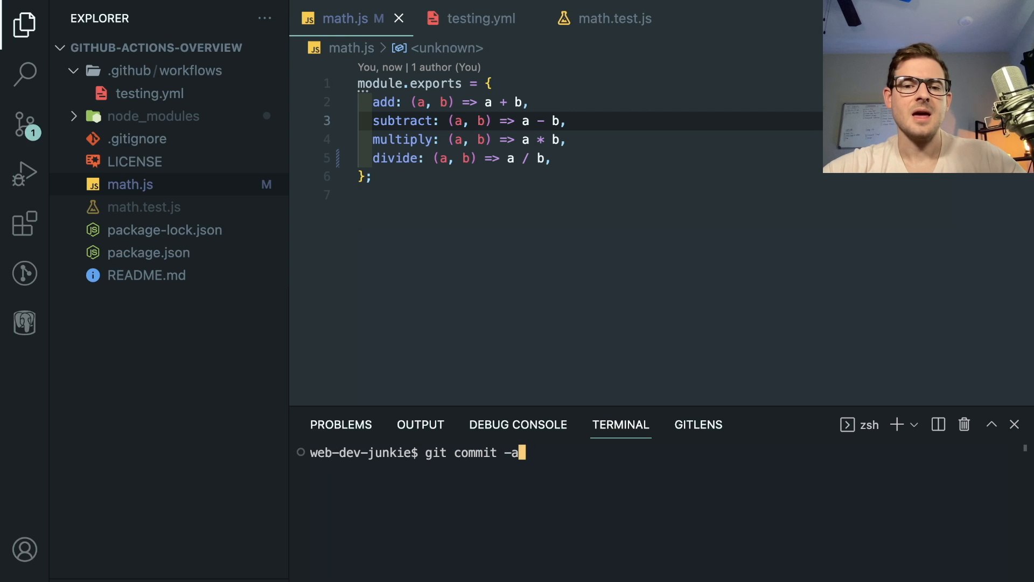
text(m 'fixing bro)
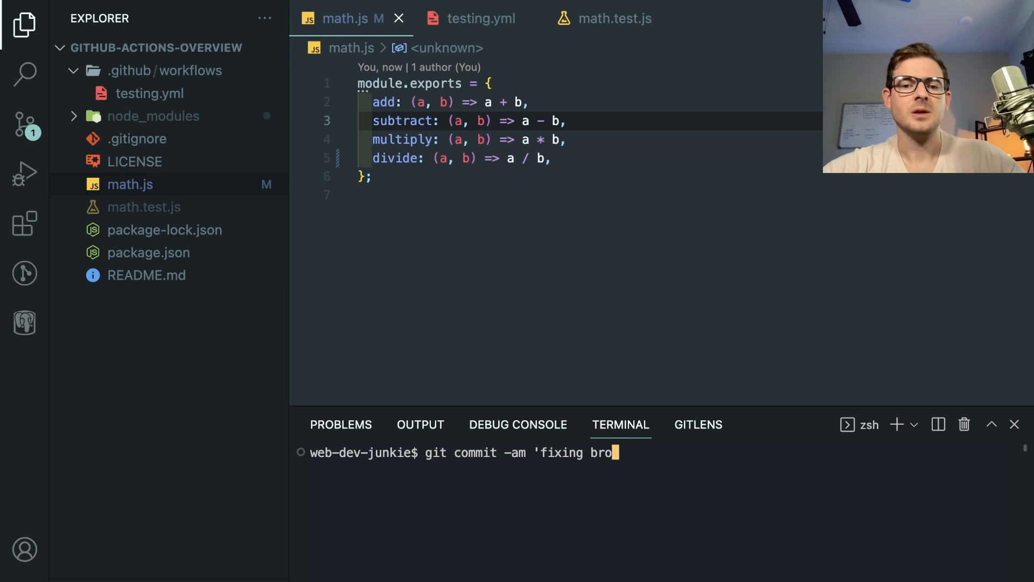
text(ken unit tests)
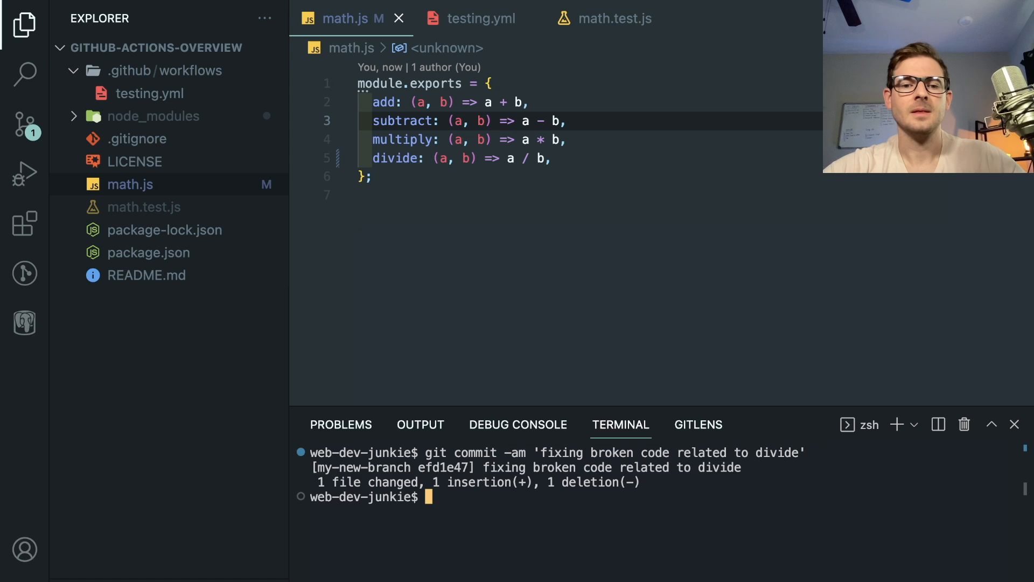
text(git push origin my-new-branch)
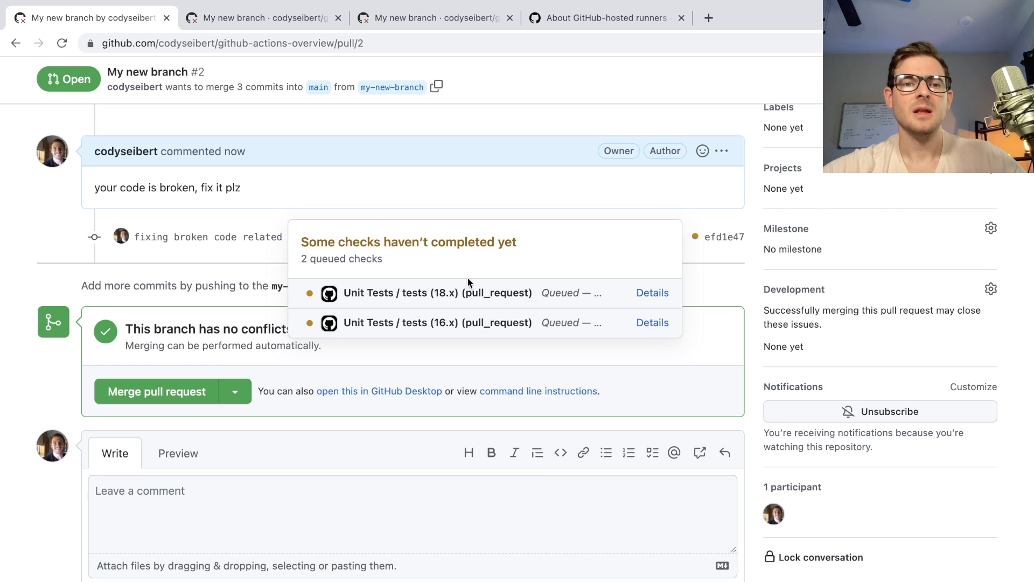
mouse_move(488, 184)
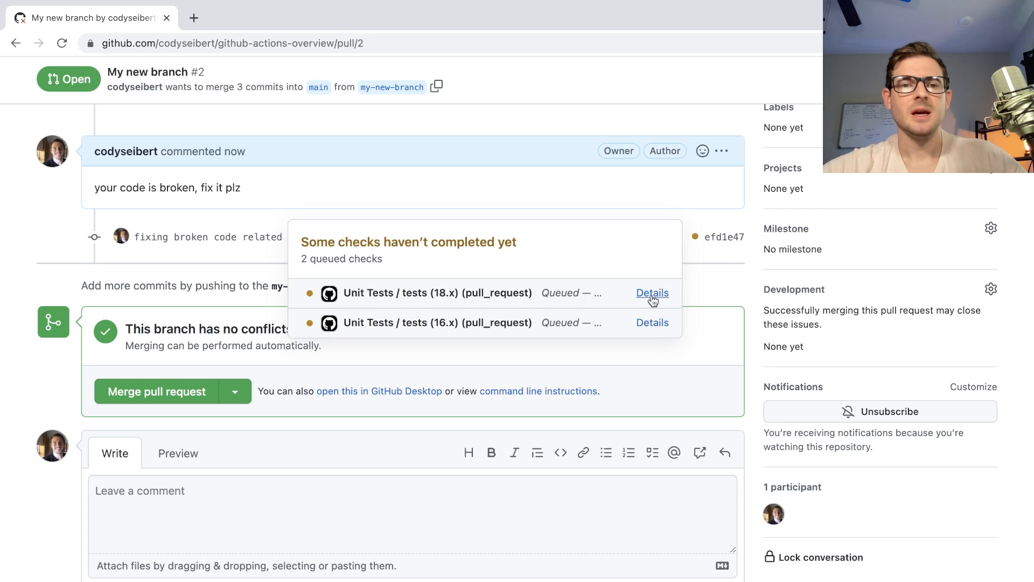
Step: Open the succeeding tests (18.x) job details, then view the tests (16.x) job
click(652, 293)
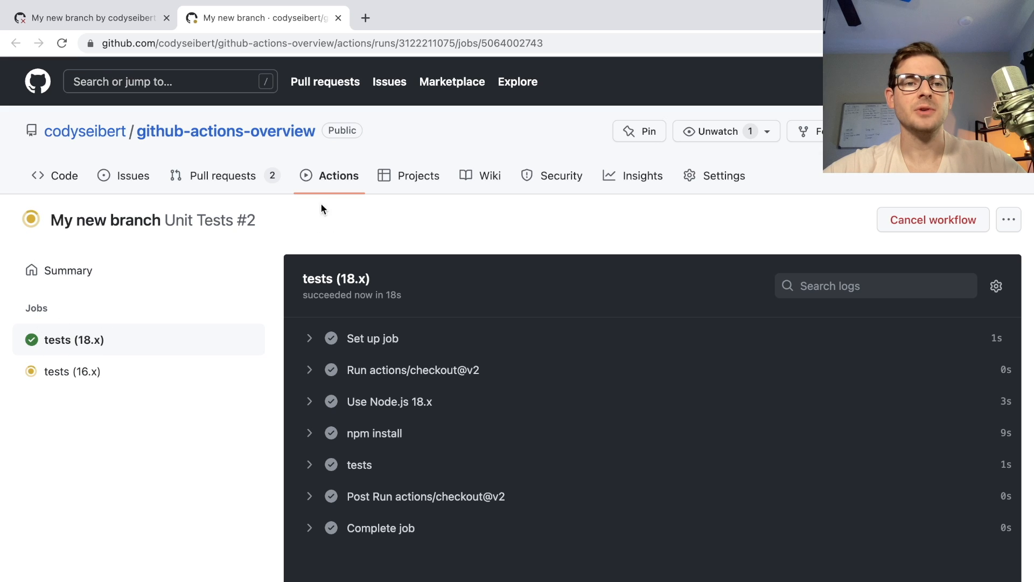
mouse_move(73, 371)
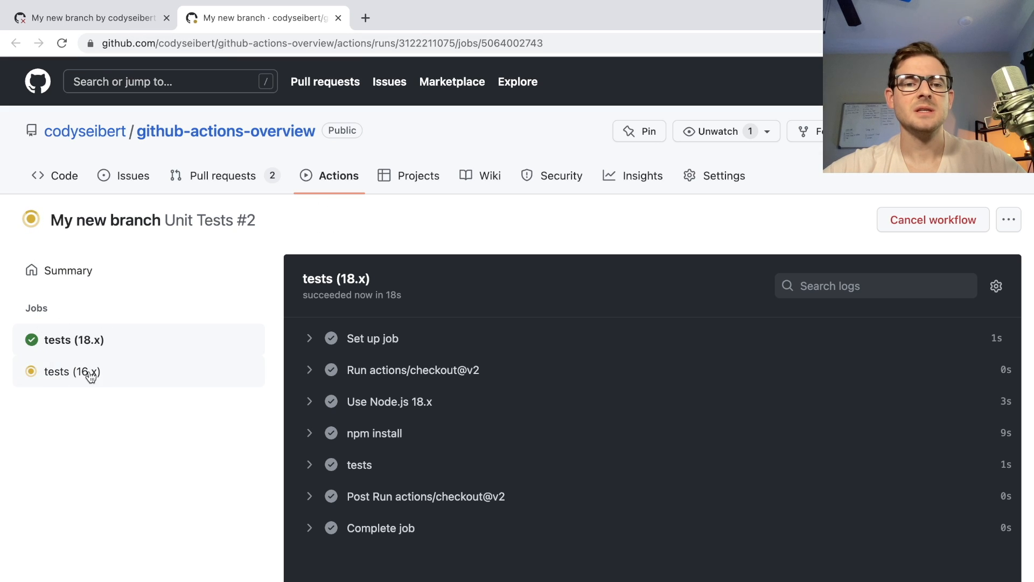
click(72, 372)
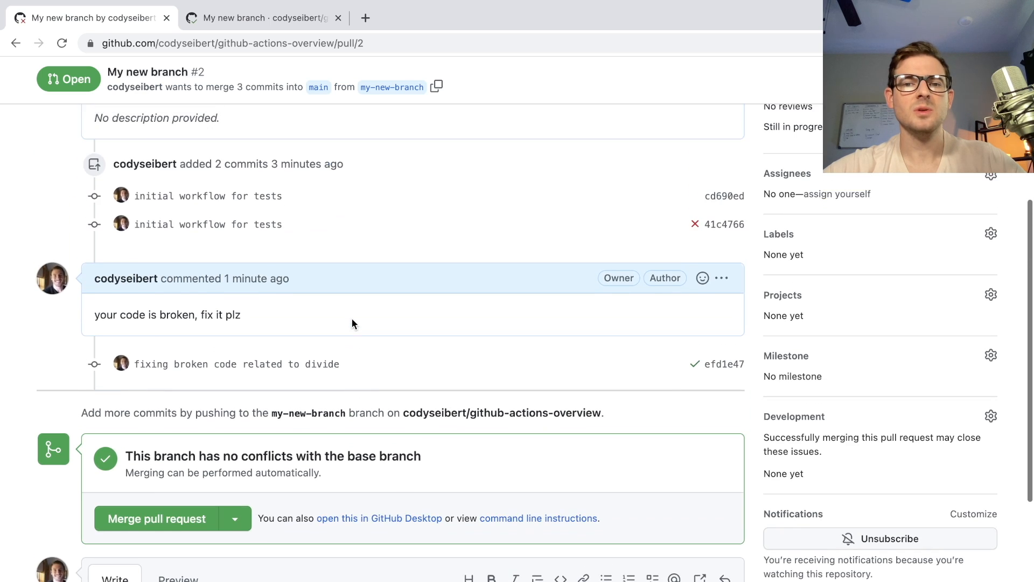
scroll(down, 3)
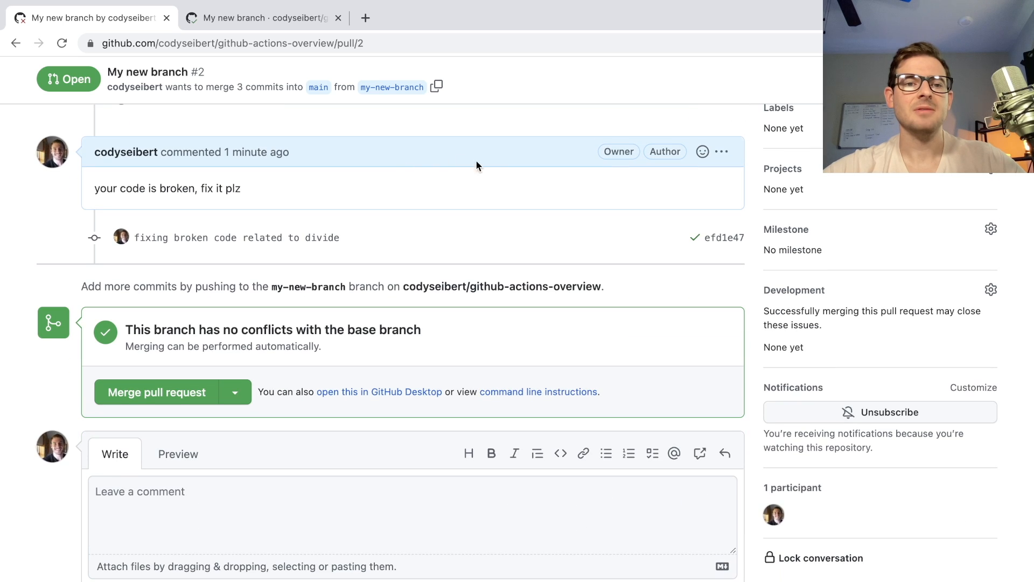
mouse_move(249, 374)
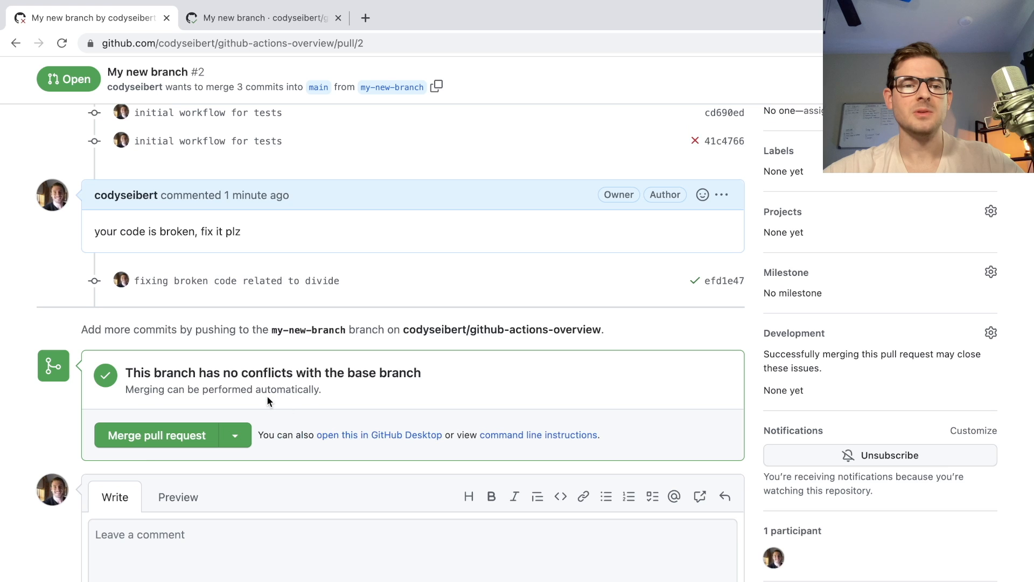
scroll(up, 3)
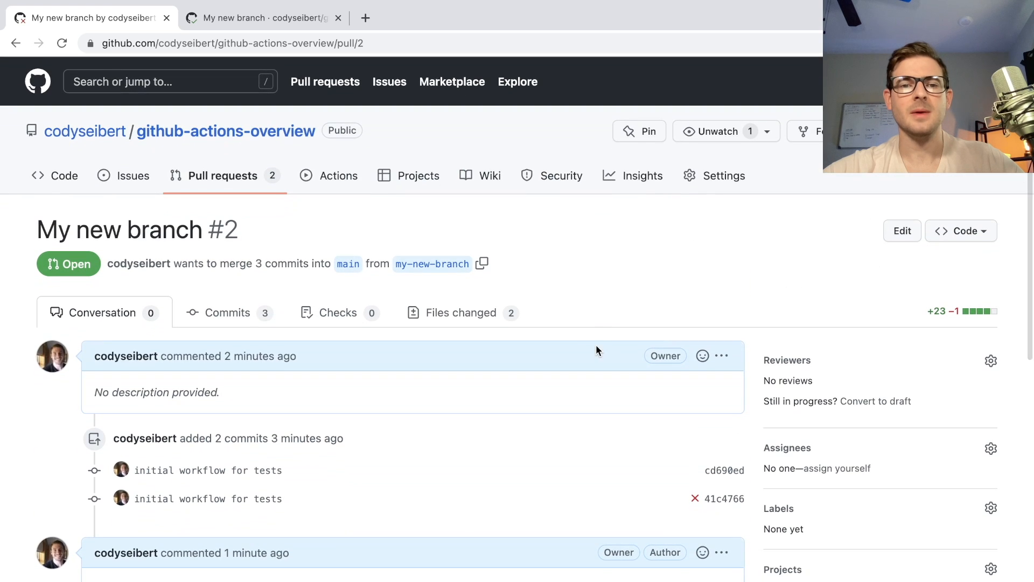
click(462, 312)
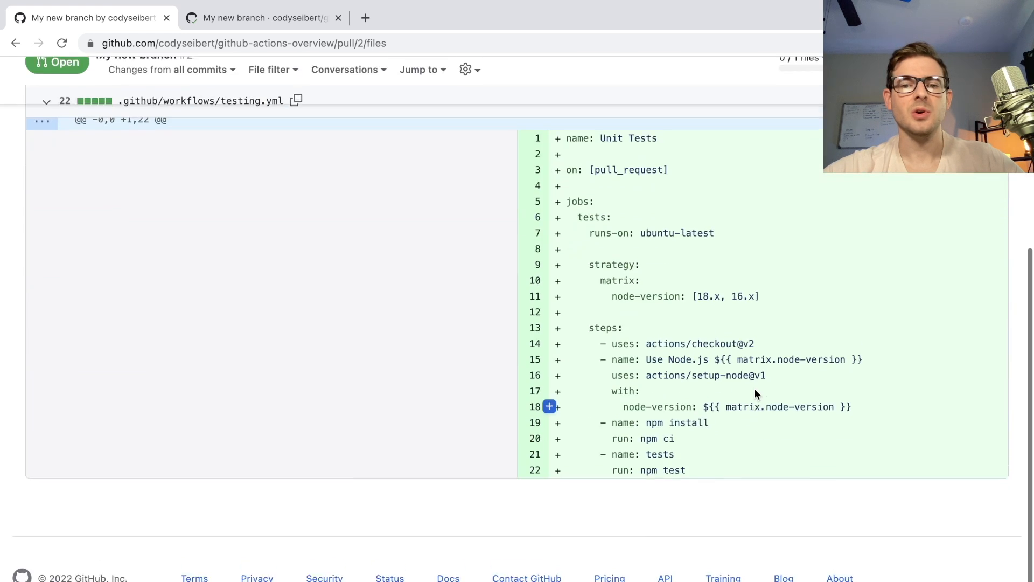
click(953, 173)
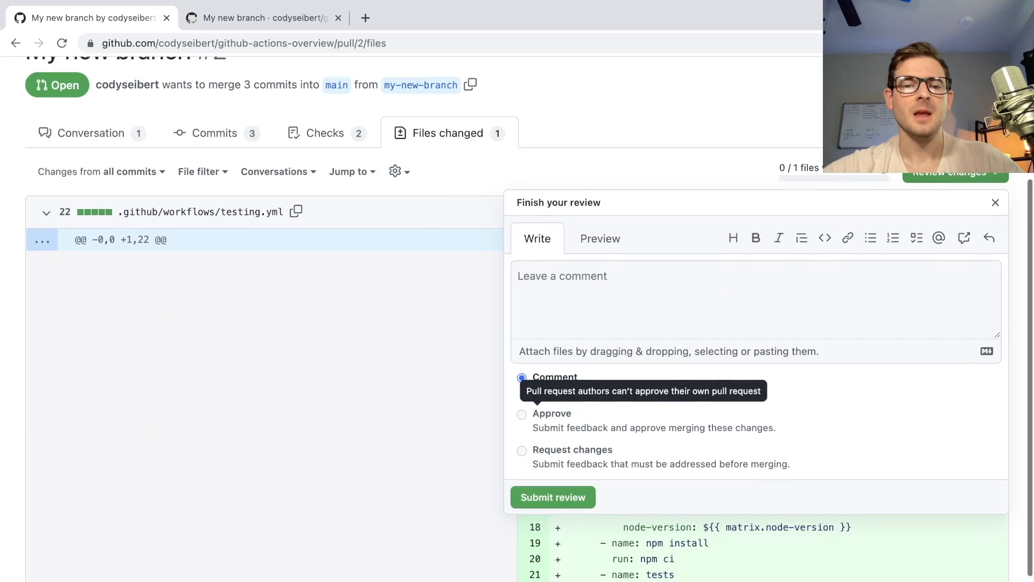
scroll(down, 3)
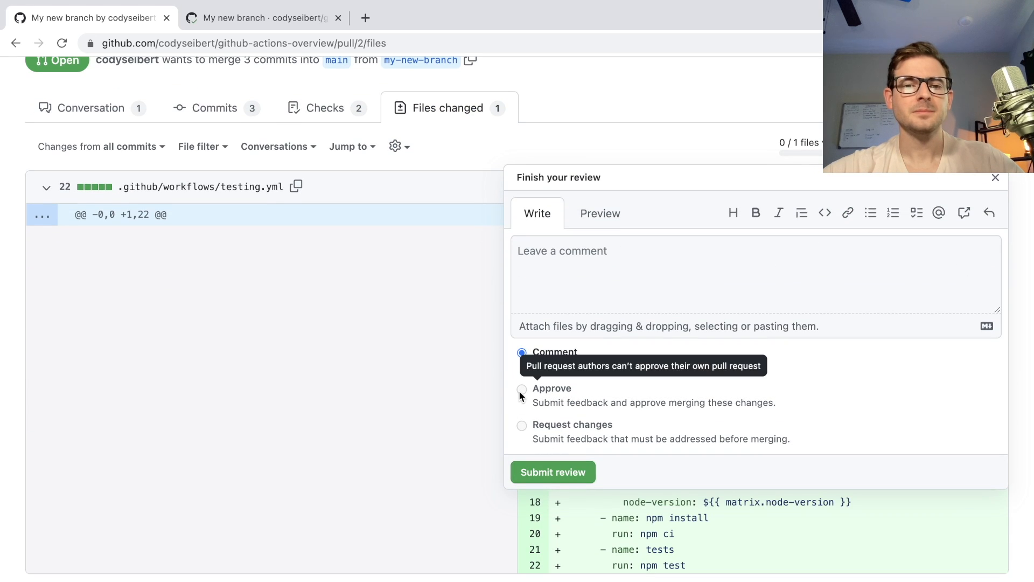
click(994, 178)
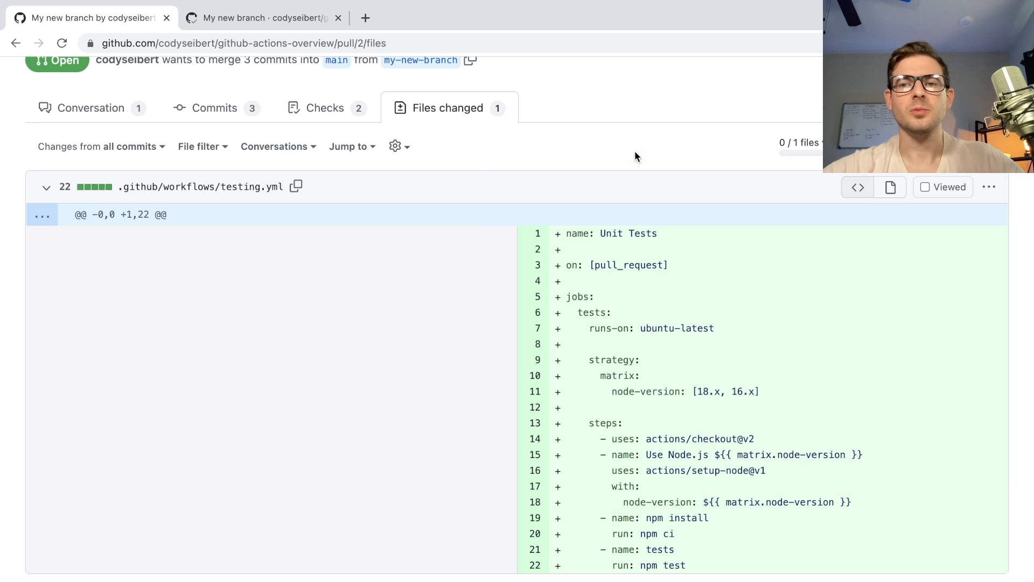
click(91, 107)
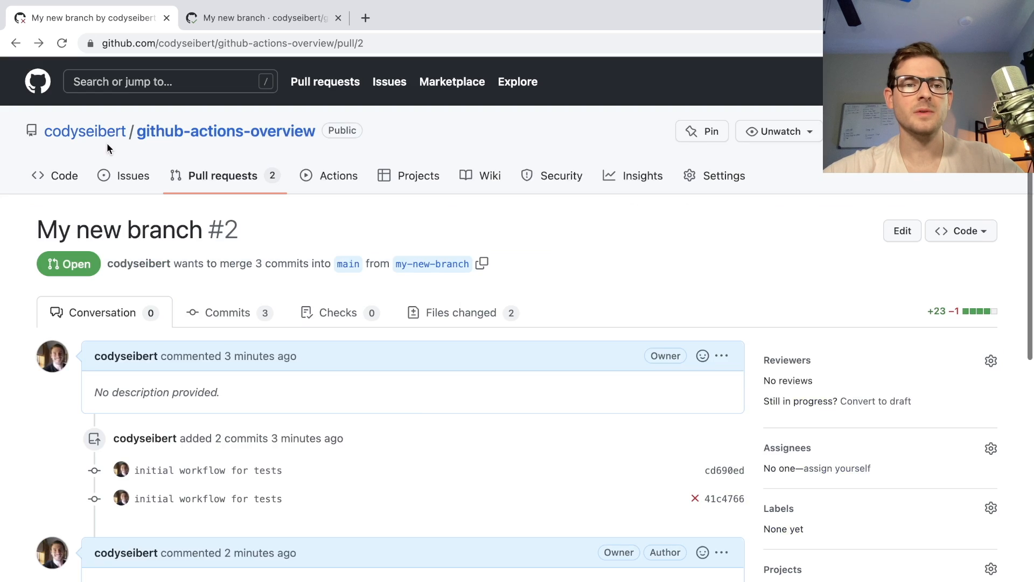
Step: Bring up the Merge pull request confirmation form on pull request #2 without confirming
scroll(down, 3)
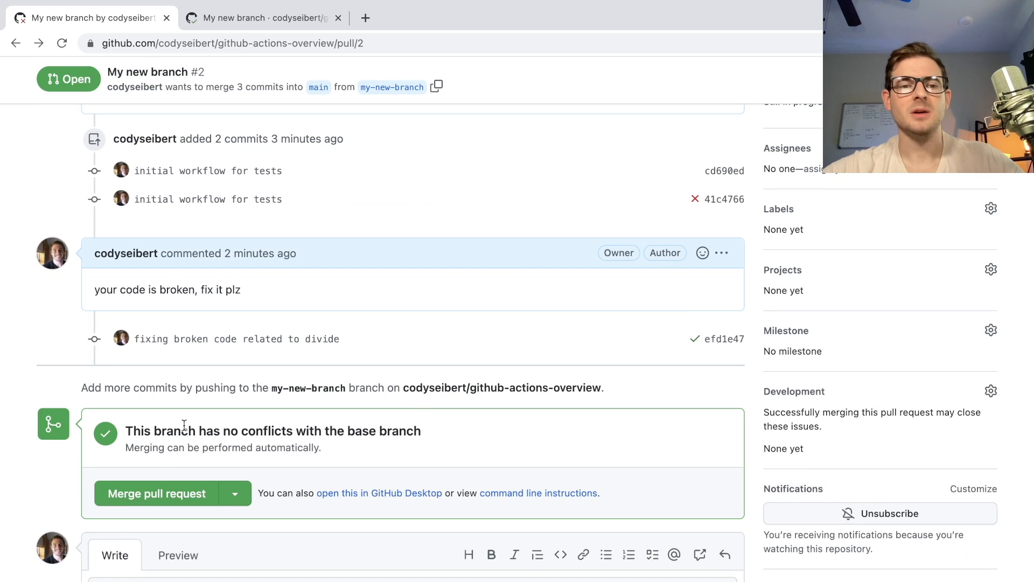
click(155, 492)
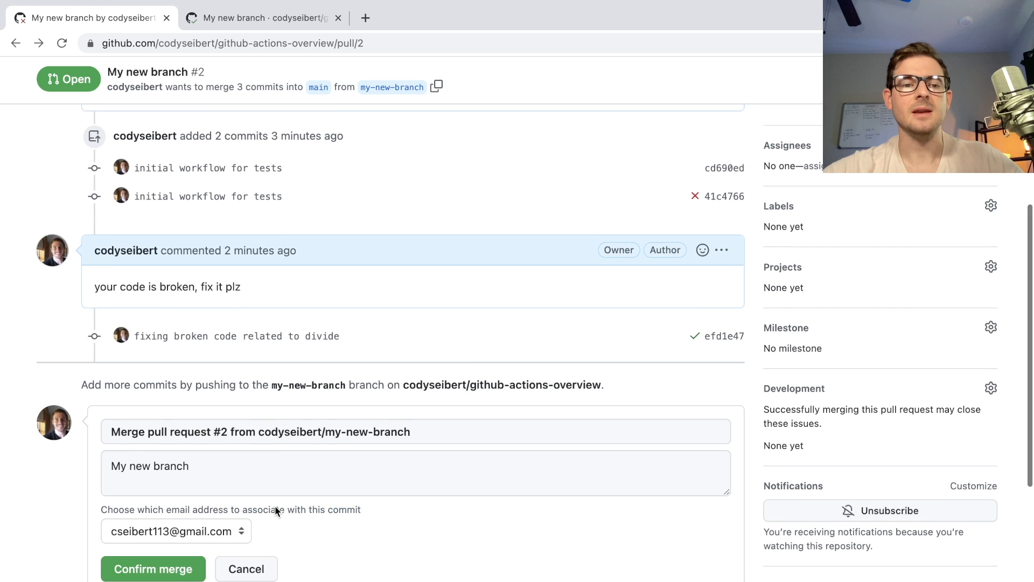
scroll(down, 3)
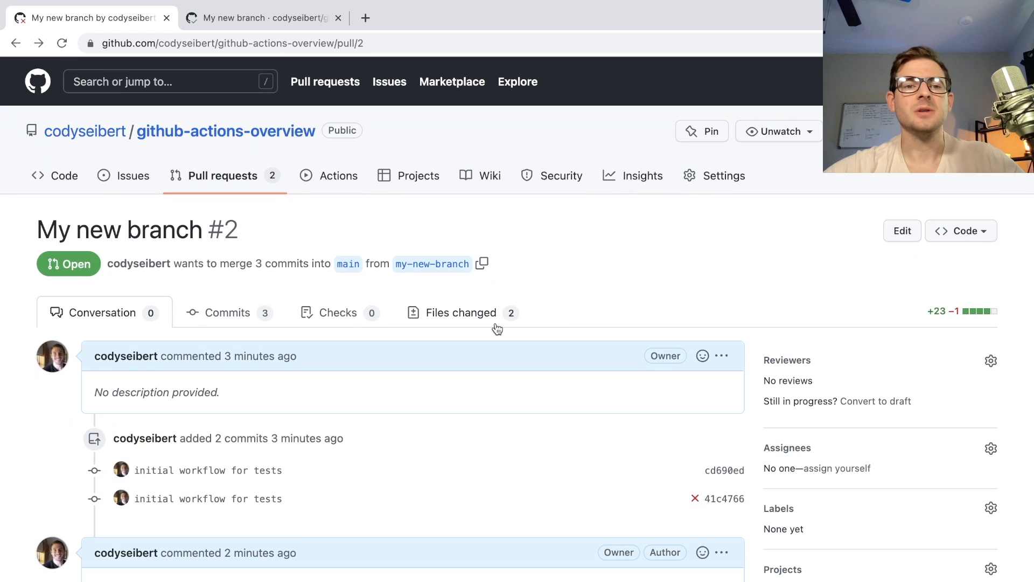
mouse_move(351, 218)
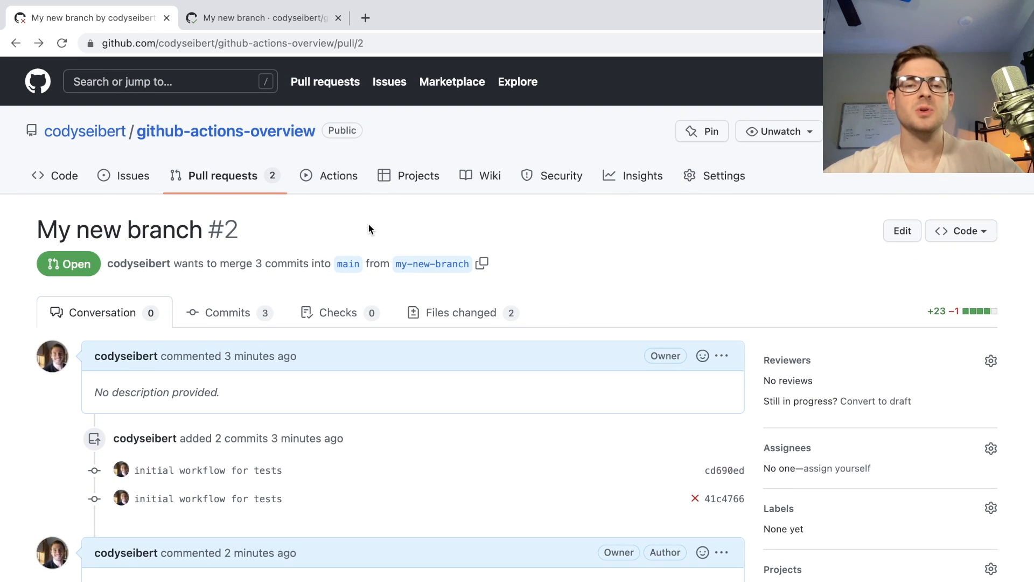
click(991, 448)
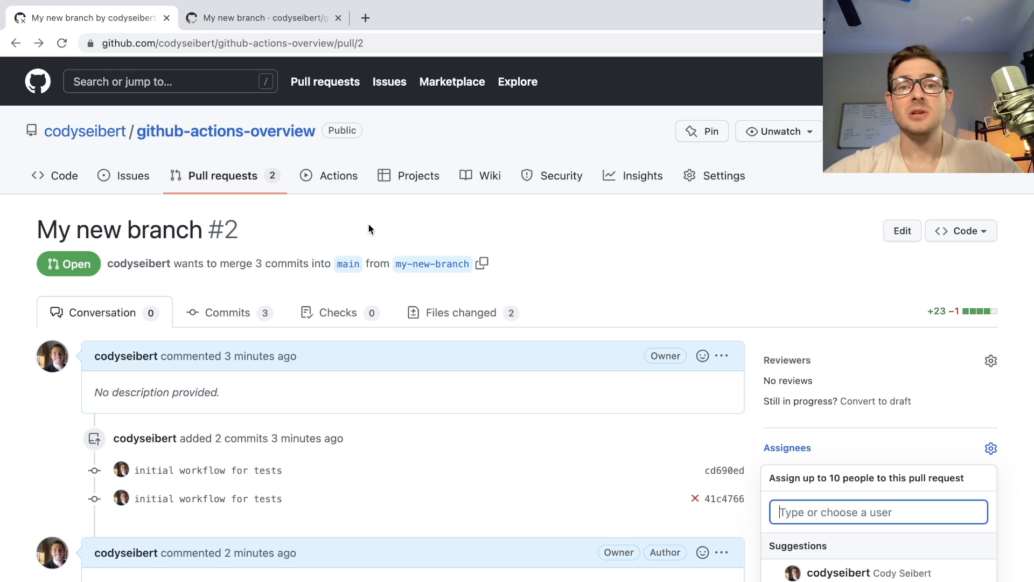
Step: Show the Actions page listing four workflow runs, including passing Unit Tests #2
click(338, 175)
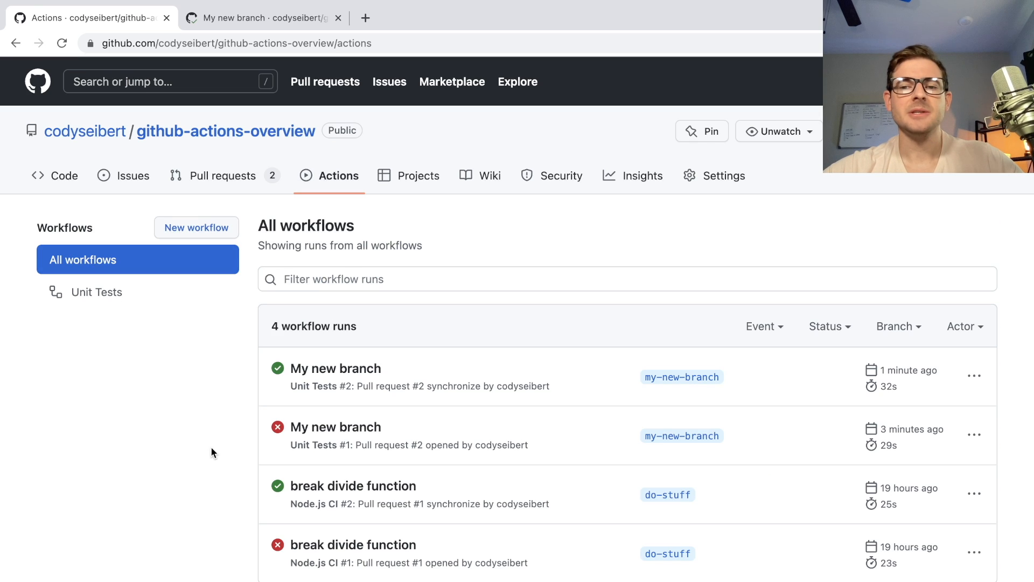
scroll(down, 3)
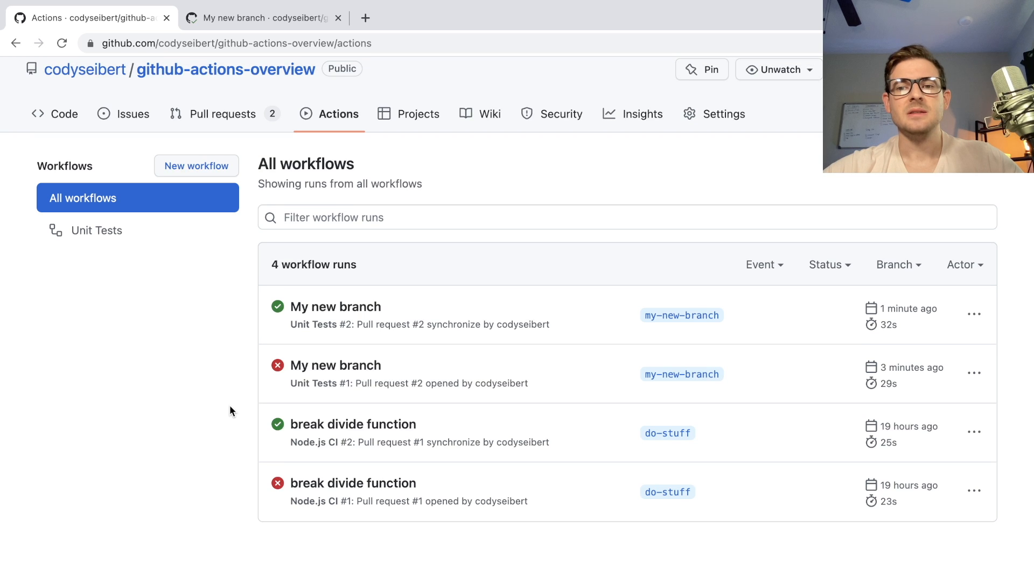
scroll(down, 3)
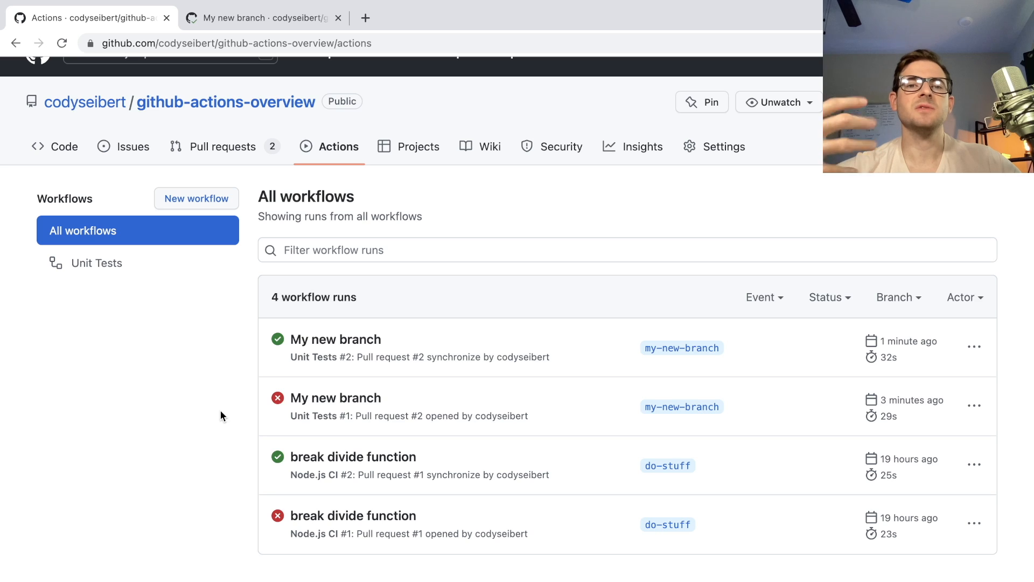
mouse_move(252, 394)
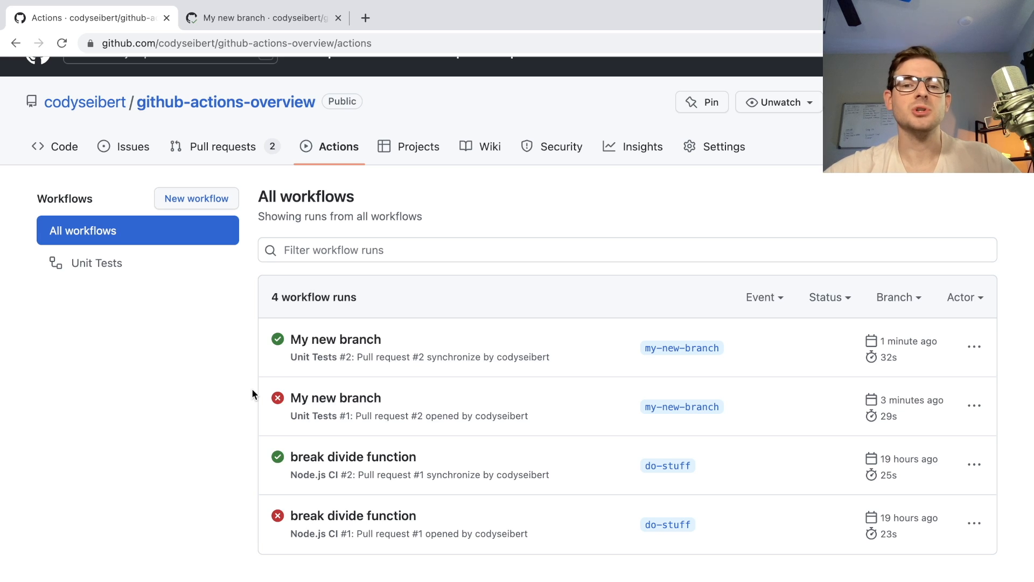
mouse_move(234, 428)
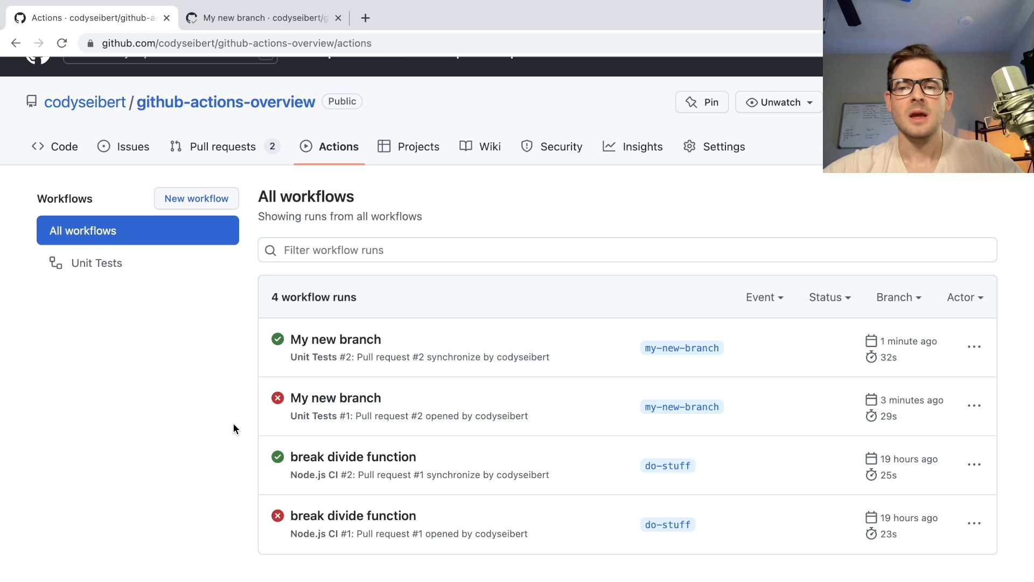